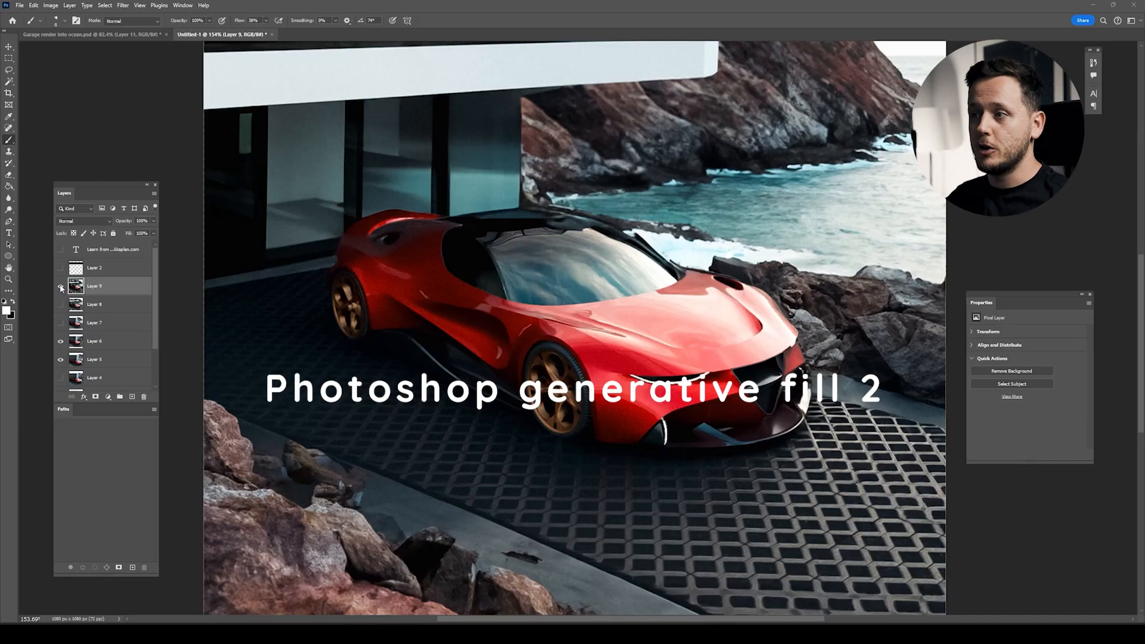
# Step: Toggle Layer 9's seaside version on and off against the garage render, ending hidden
pyautogui.click(62, 288)
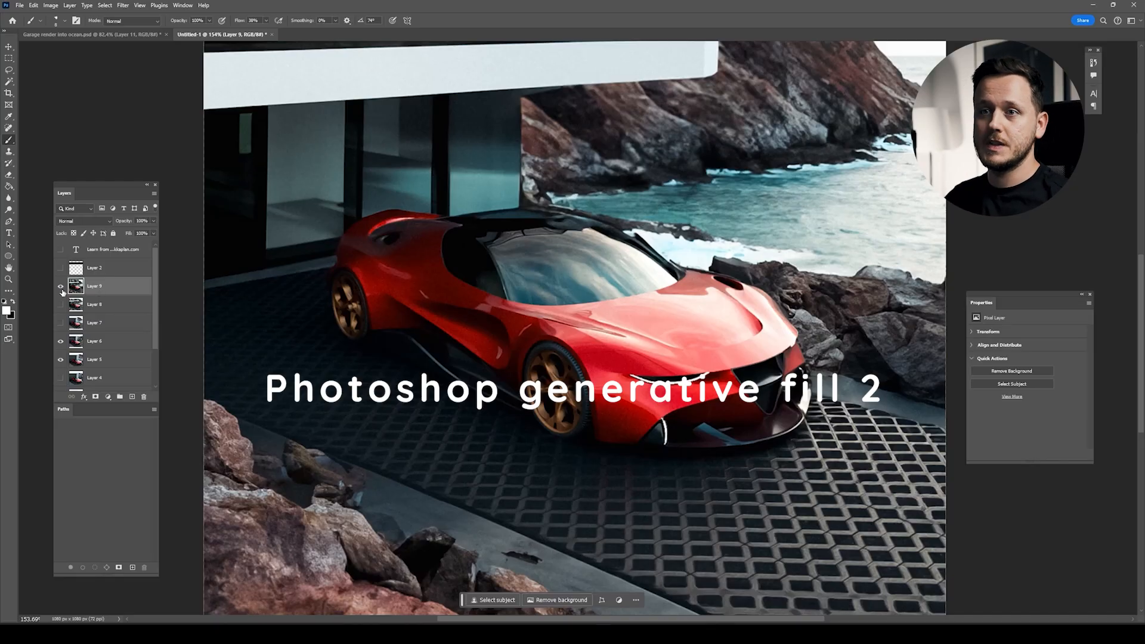
pyautogui.click(61, 286)
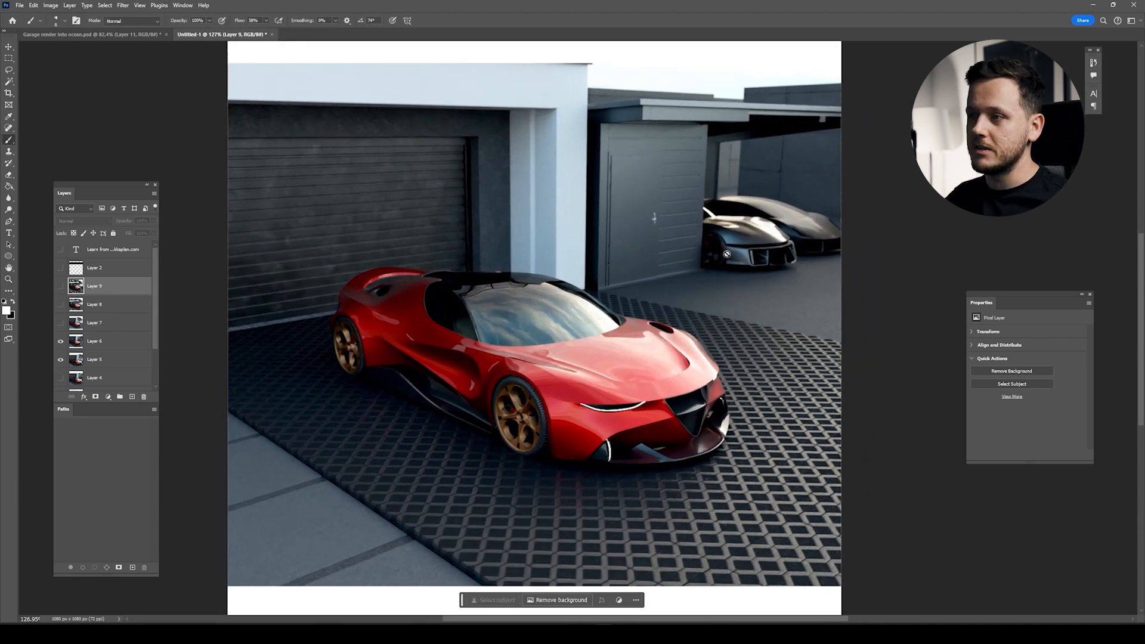
pyautogui.click(61, 285)
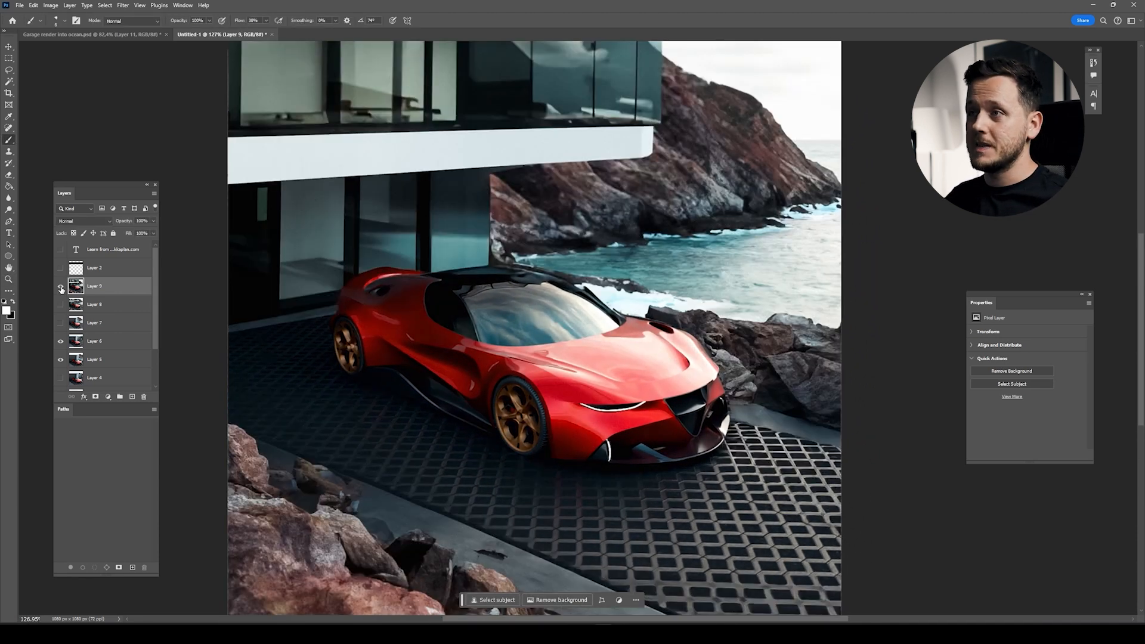
pyautogui.click(61, 285)
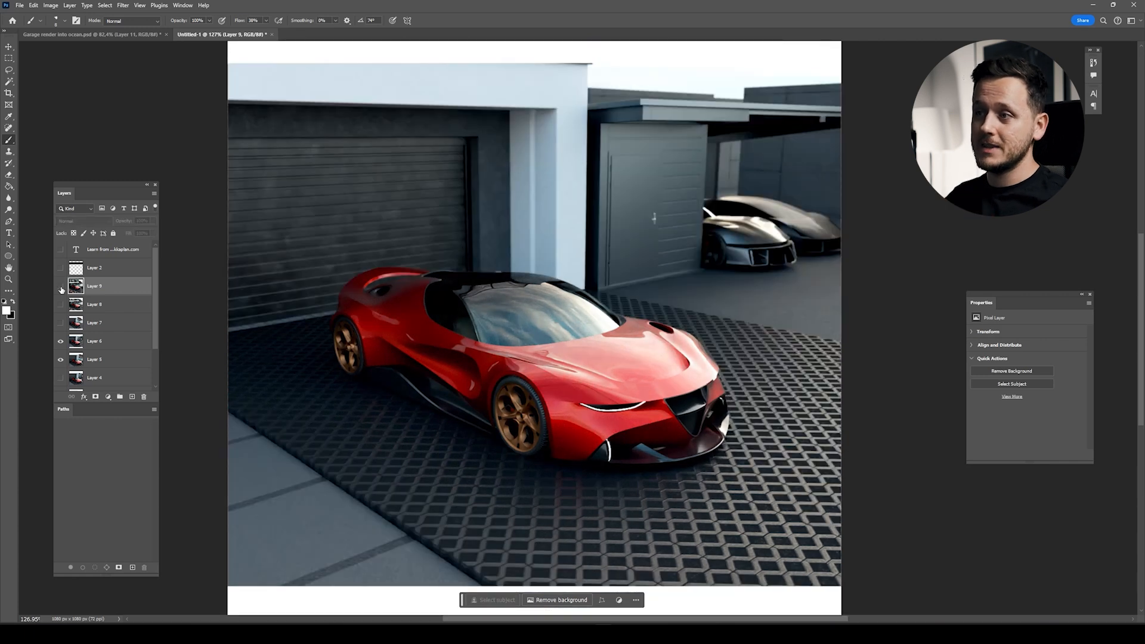
# Step: Open alfa render.png, alfa render1.png and alfa render2.png as separate document tabs
pyautogui.click(61, 289)
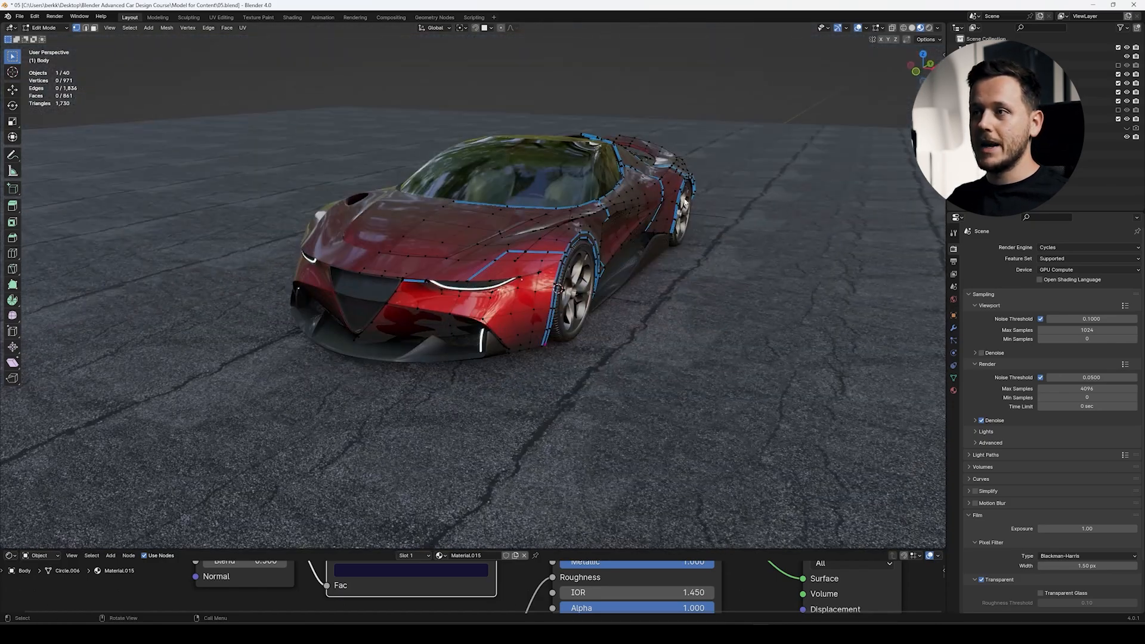
pyautogui.press('Tab')
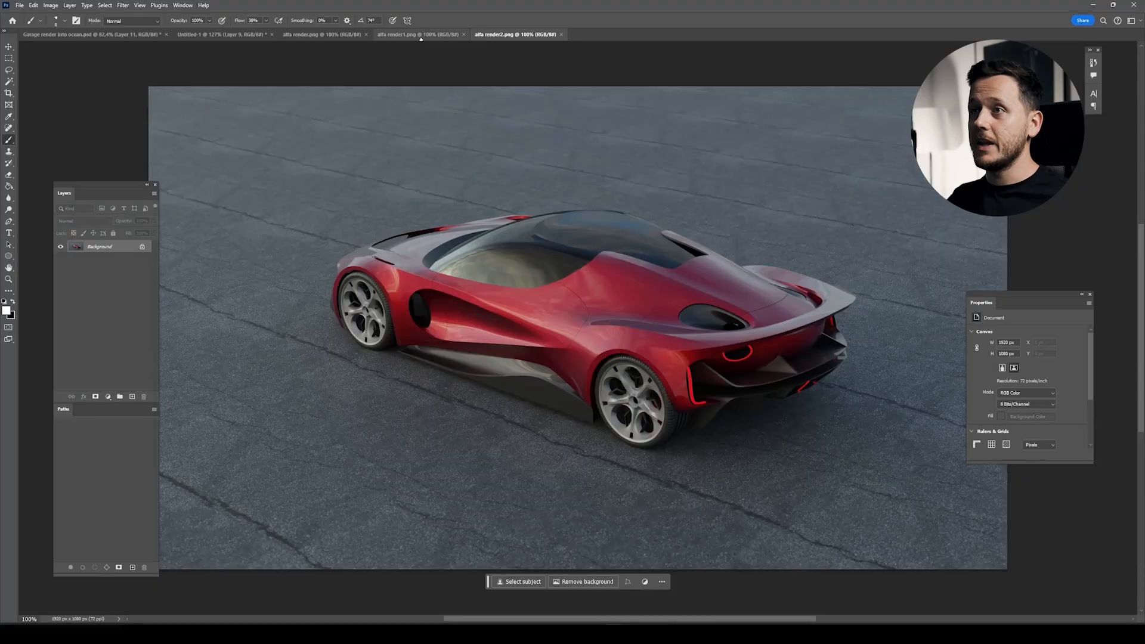
pyautogui.click(314, 33)
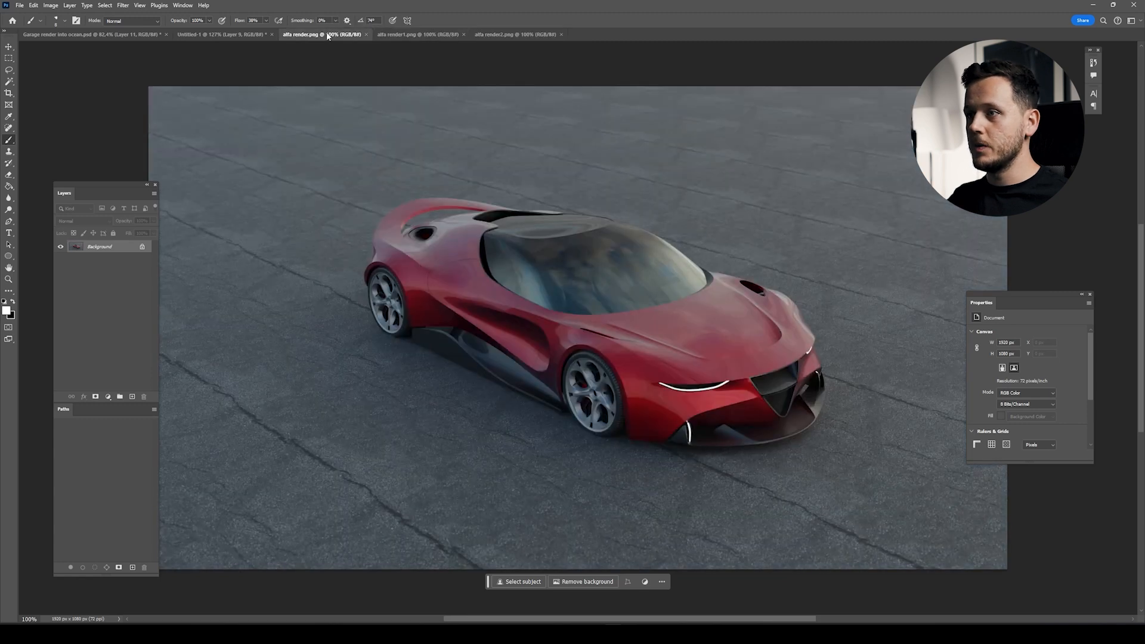
pyautogui.click(514, 35)
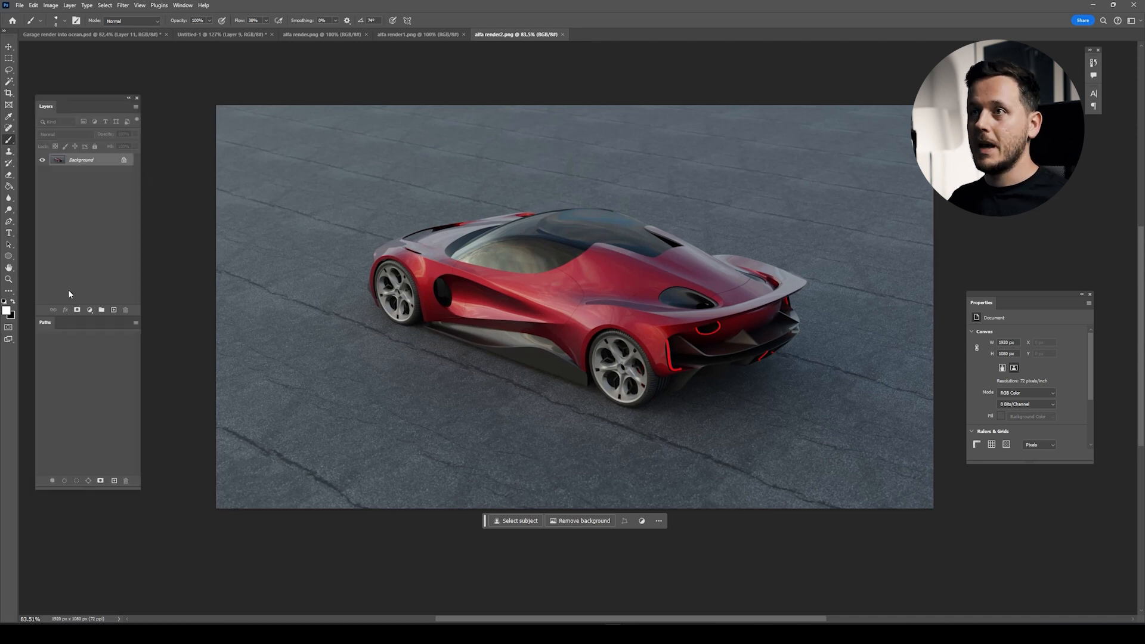
# Step: In alfa render1.png, select the car's backdrop and begin an 'ocean view from the' fill prompt
pyautogui.click(417, 35)
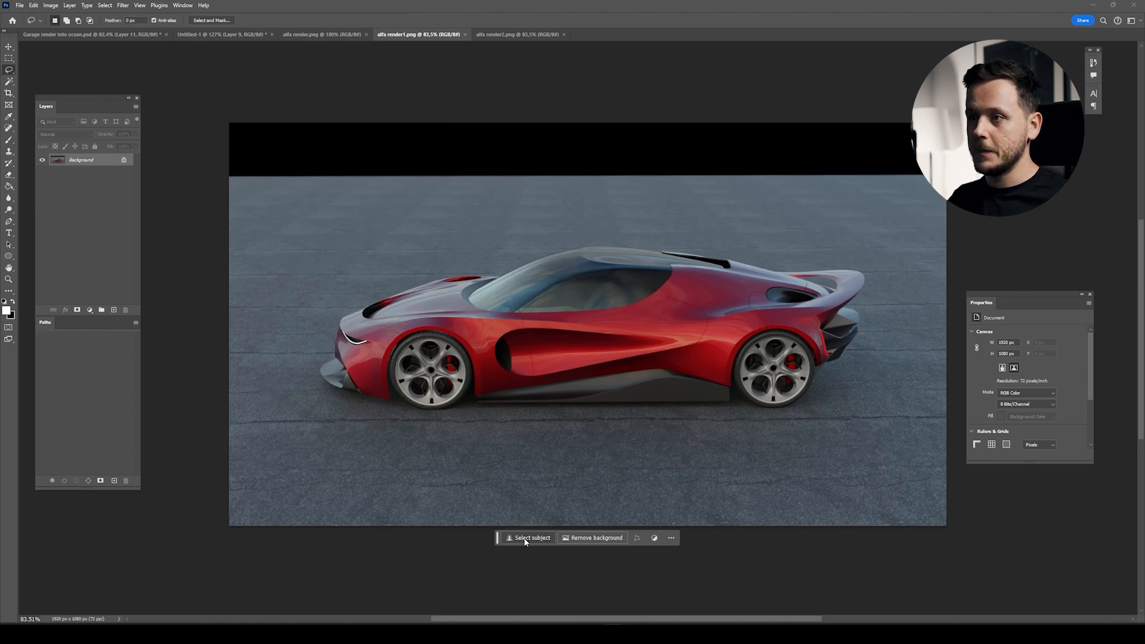
pyautogui.click(531, 538)
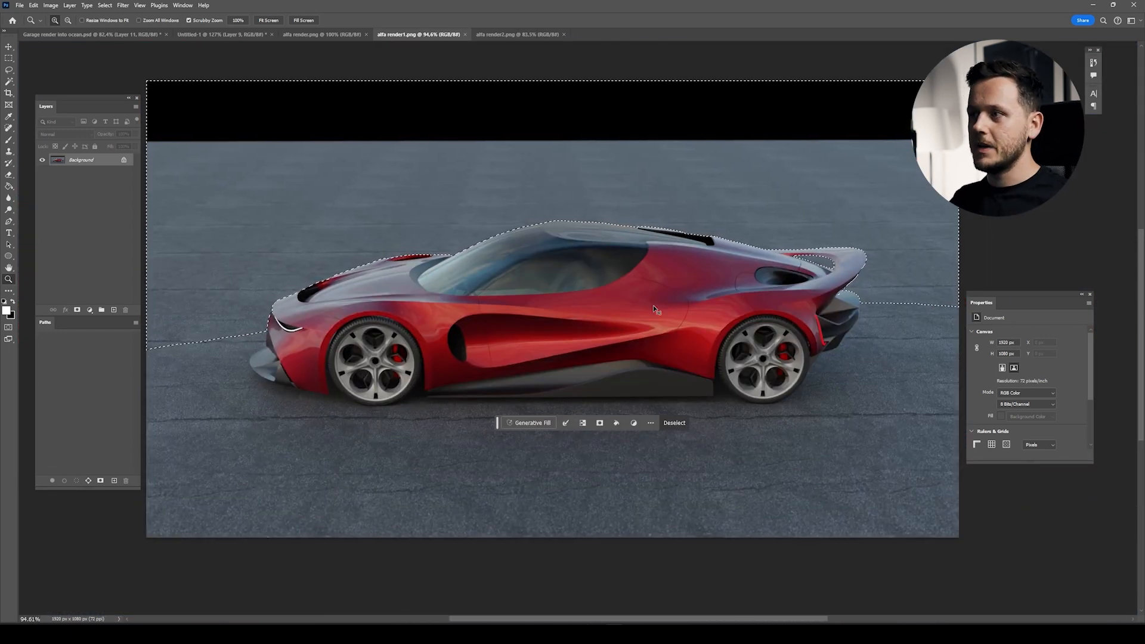
pyautogui.click(532, 422)
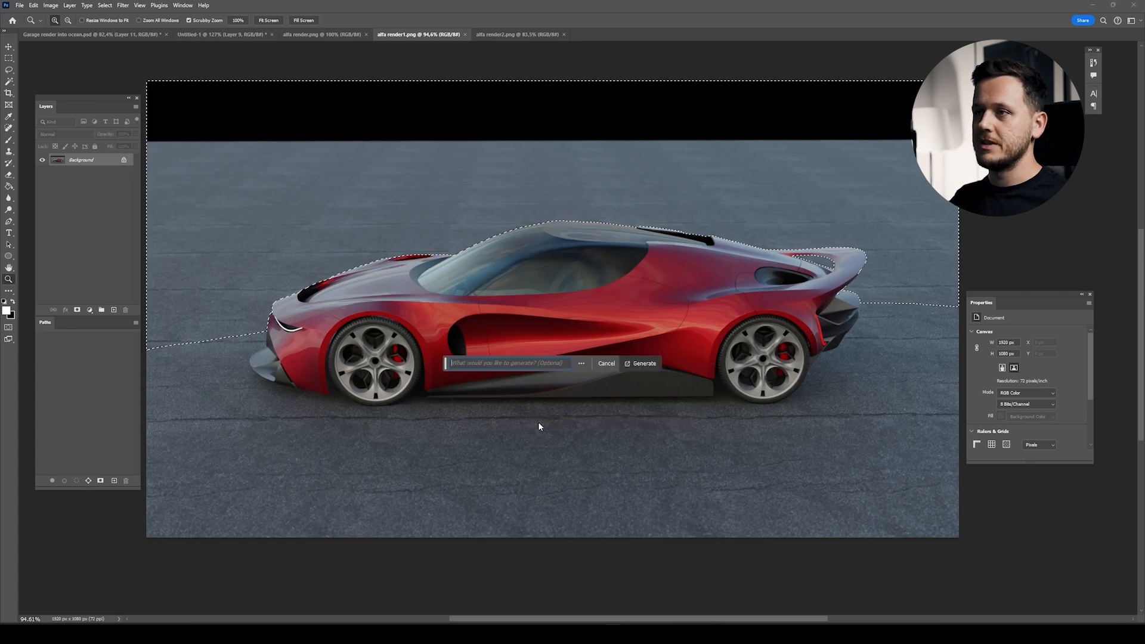
pyautogui.write('ocean view from the')
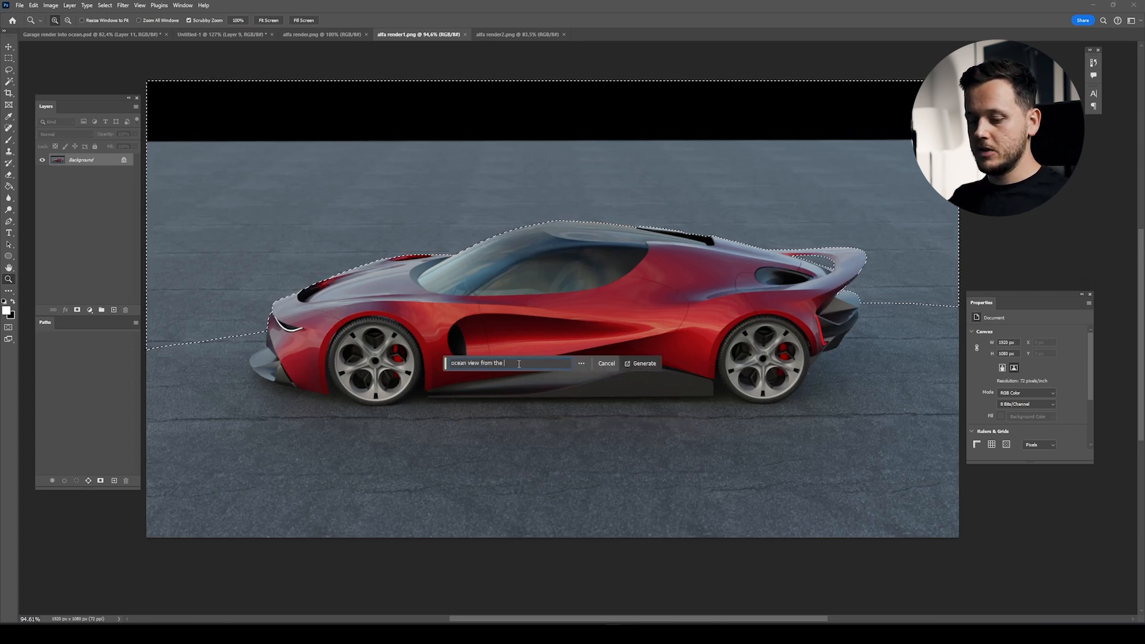
pyautogui.click(641, 363)
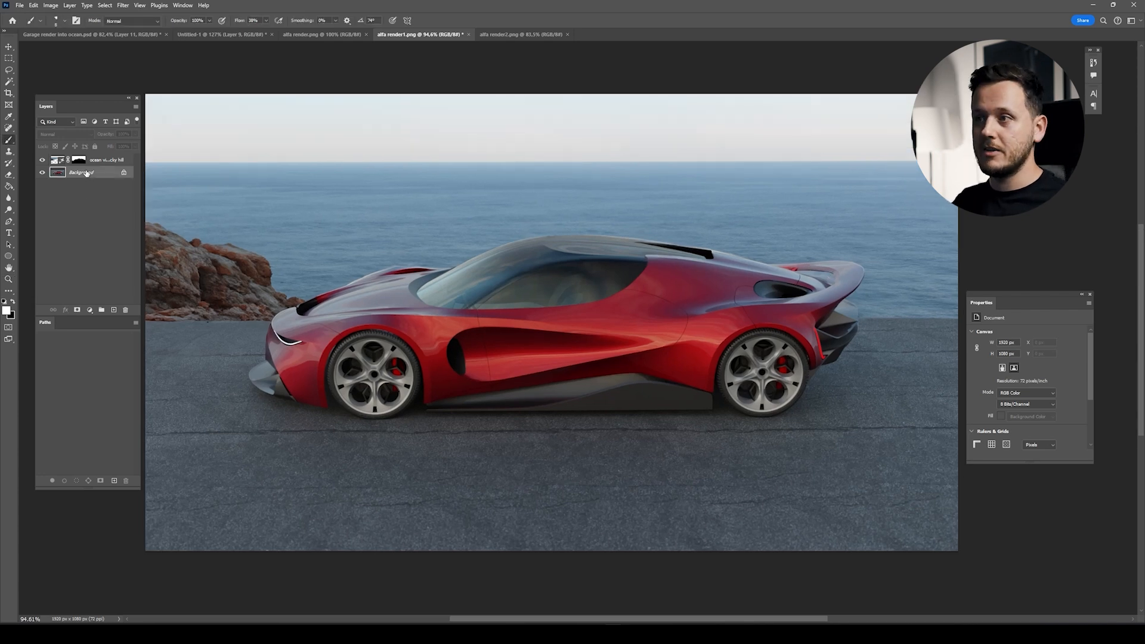
# Step: From the Background layer, generate 'rocky ground on the hill looking at the ocean' on the right
pyautogui.click(82, 172)
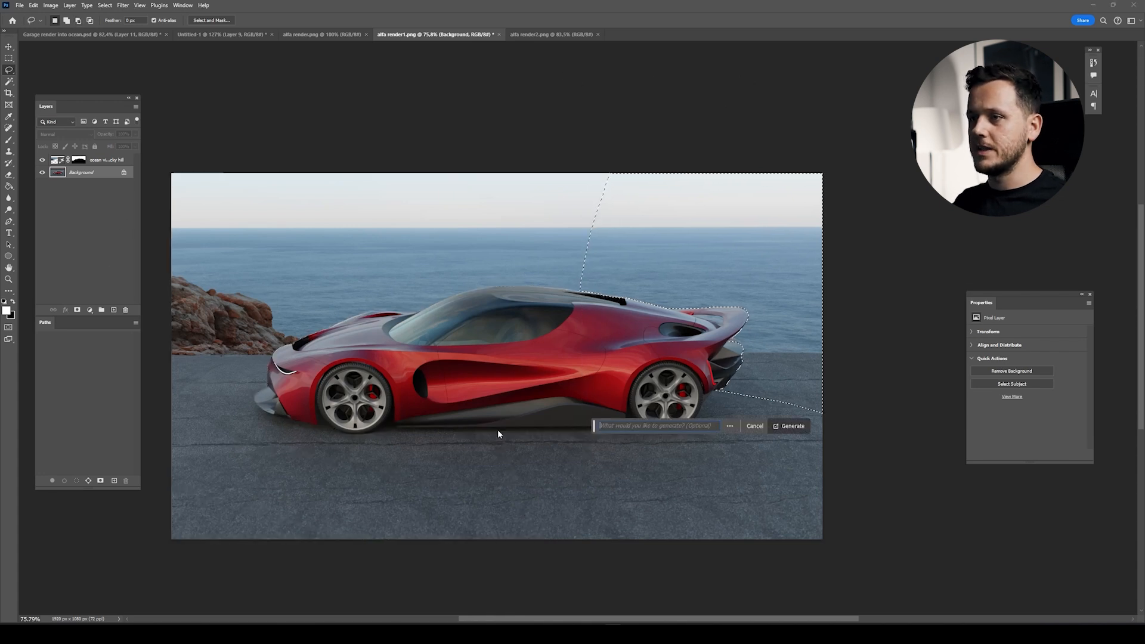
pyautogui.write('rocky ground on the hill loo')
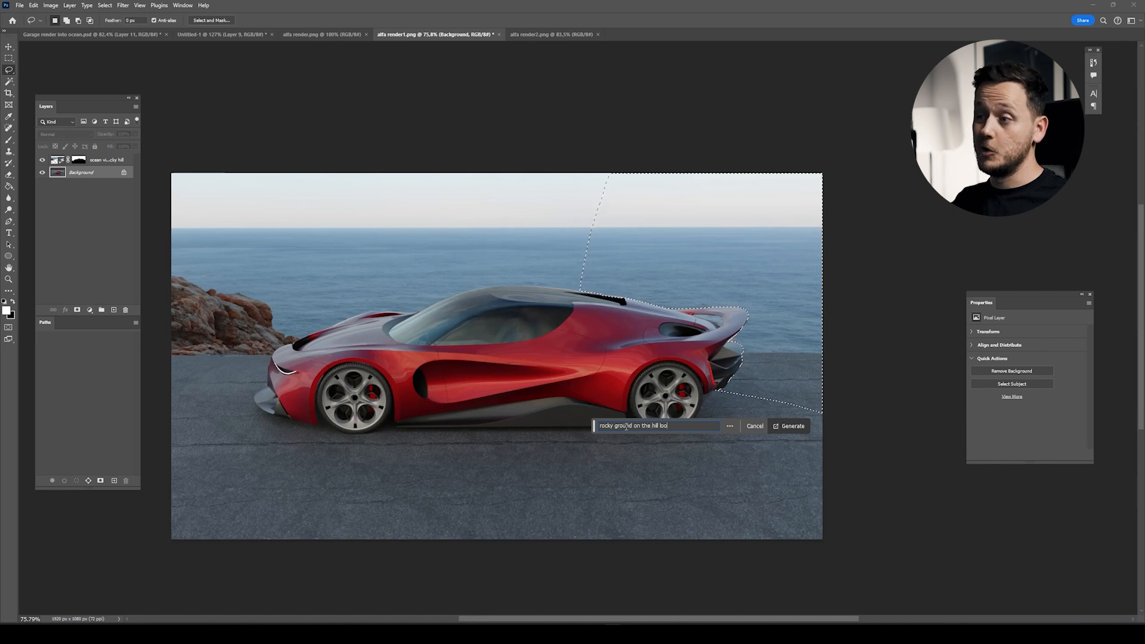
pyautogui.click(792, 426)
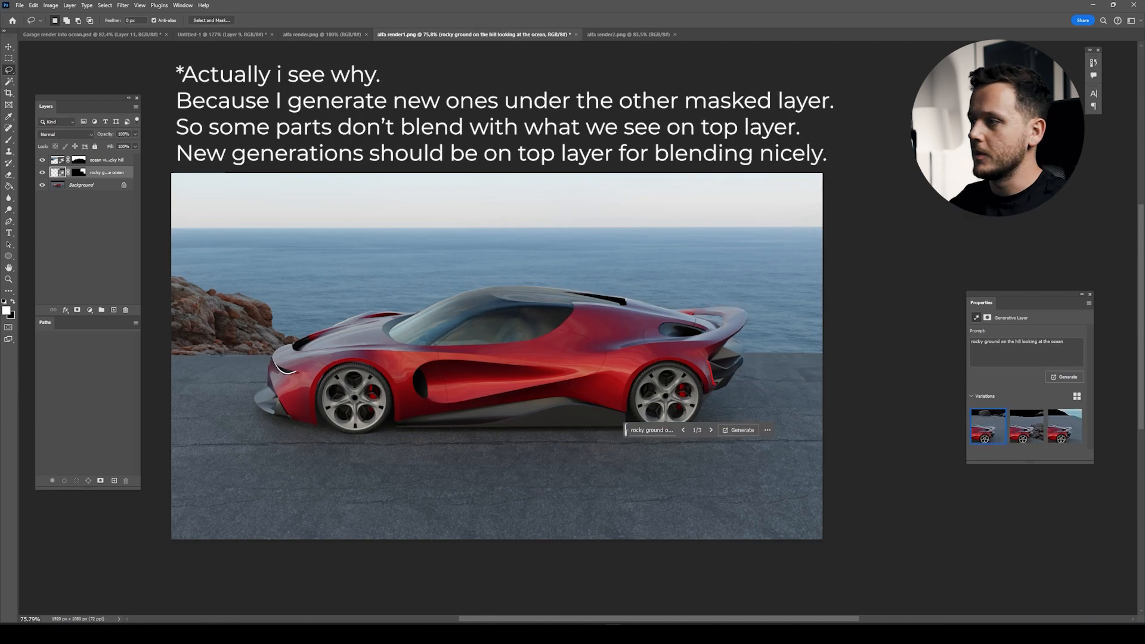
# Step: Browse and generate more rocky-ground variations, then add Layer 1 at the top of the stack
pyautogui.click(710, 429)
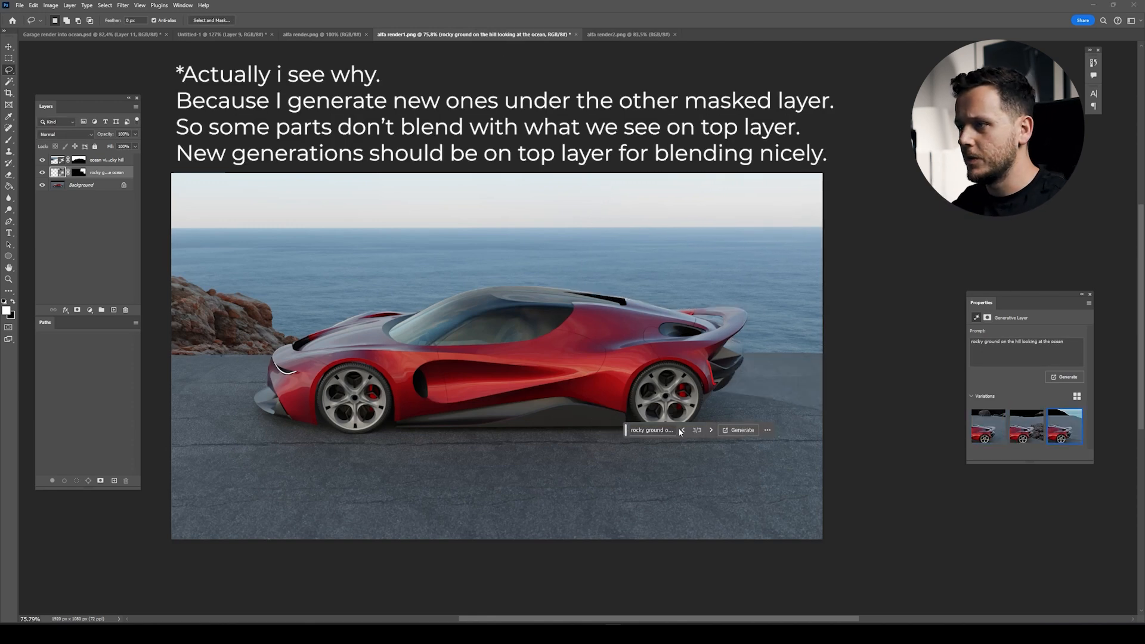
pyautogui.click(682, 429)
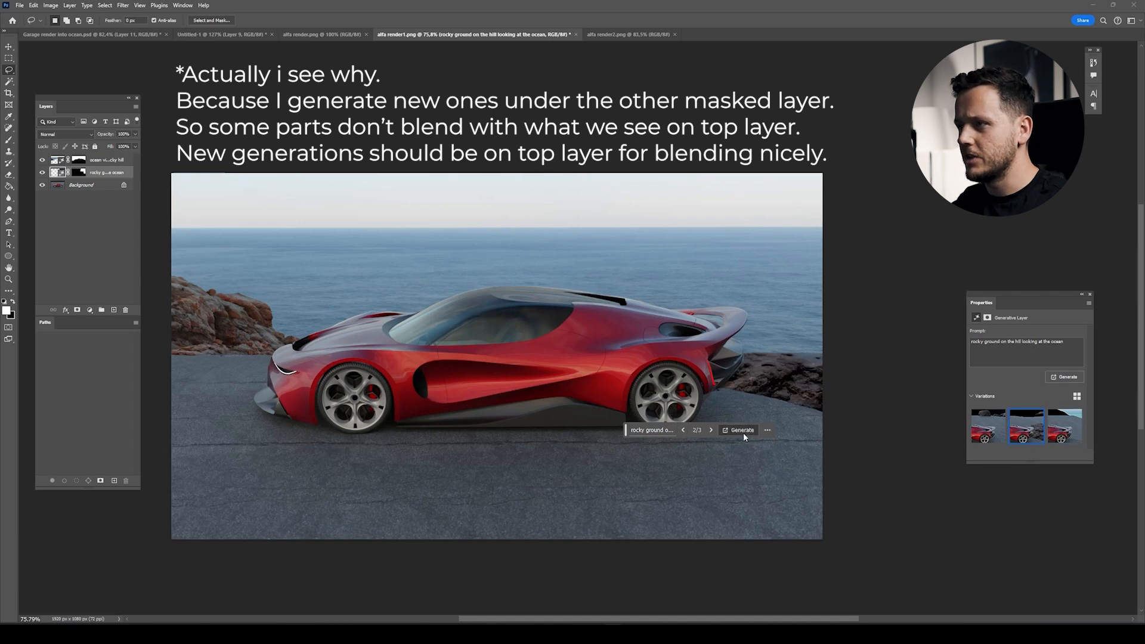
pyautogui.click(710, 429)
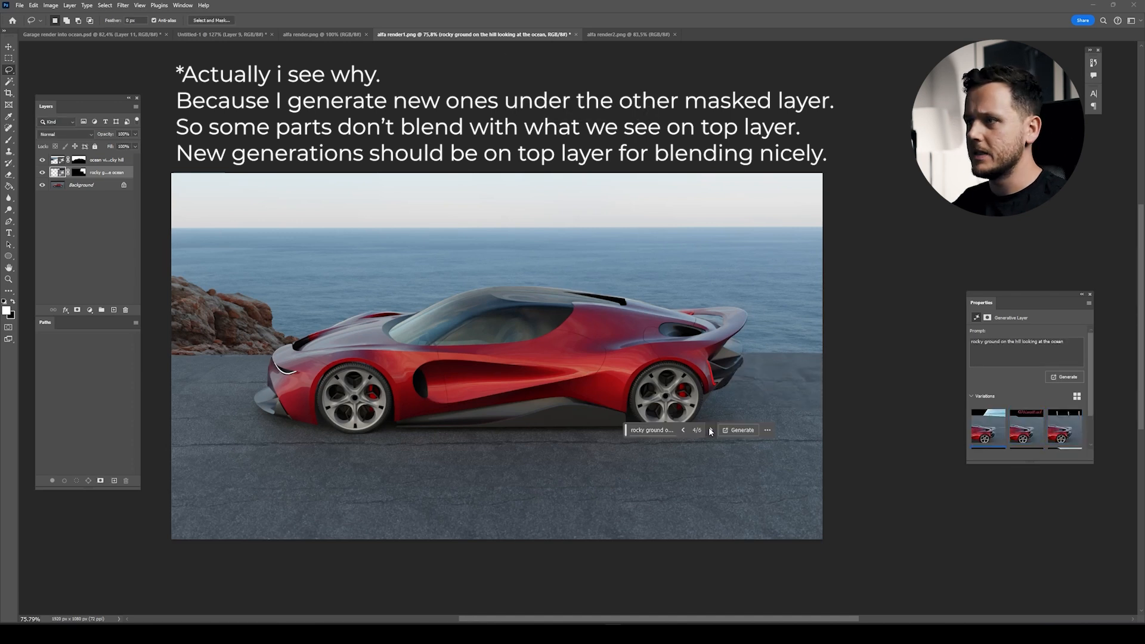
pyautogui.click(707, 429)
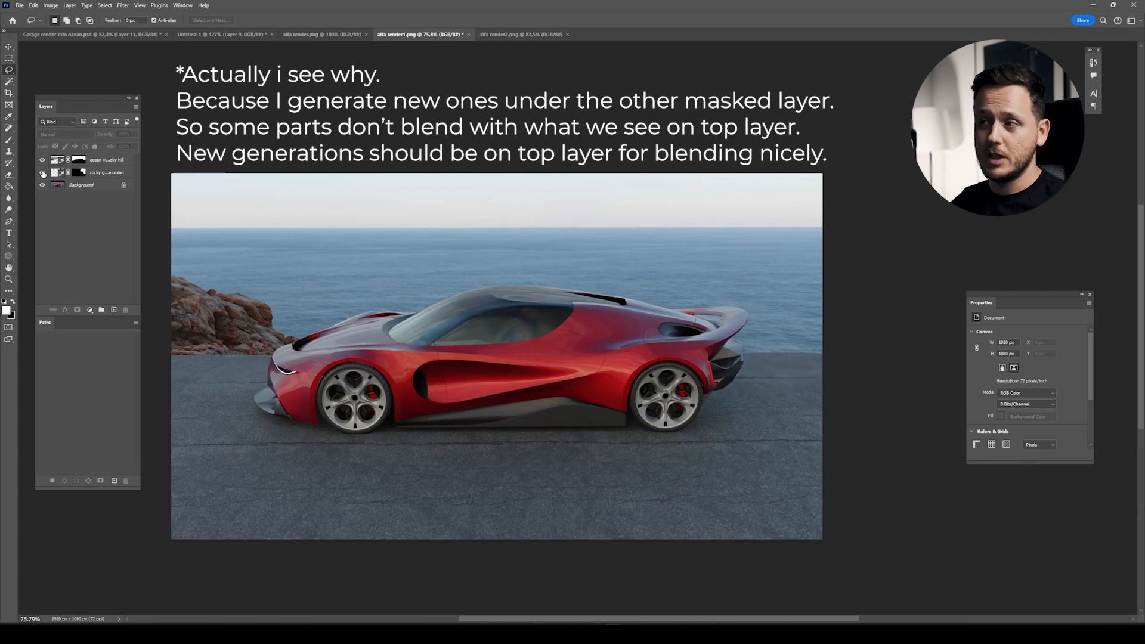
pyautogui.click(106, 159)
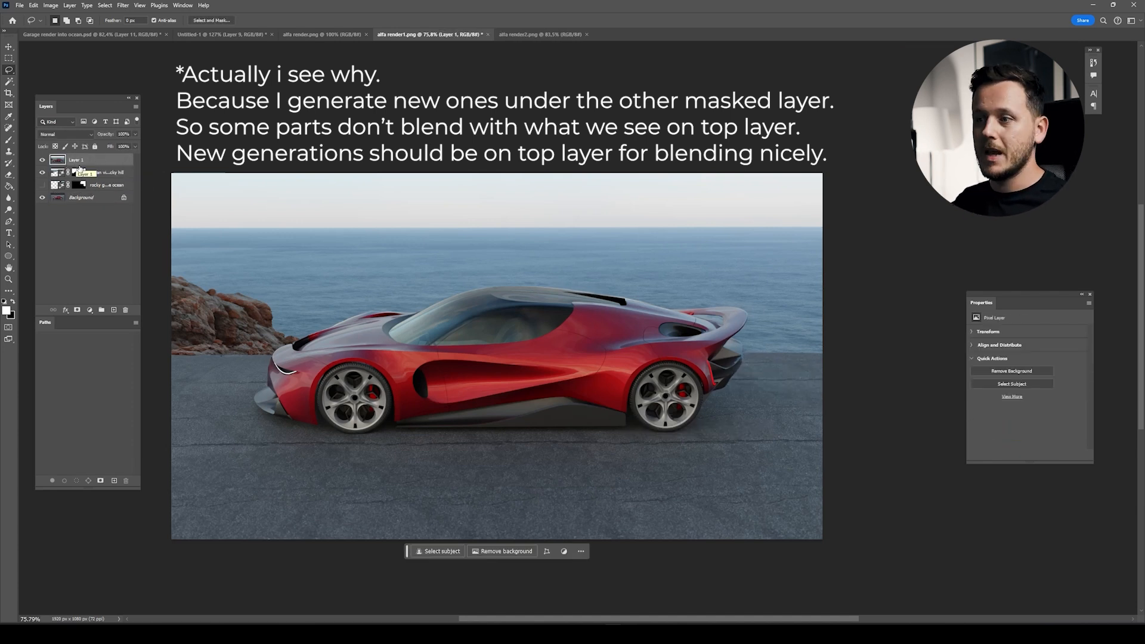
# Step: Generate a 'rocky edge of the hill next to ocean' fill and browse its variations
pyautogui.click(441, 550)
pyautogui.write('rocky edge of the hill next to ocean')
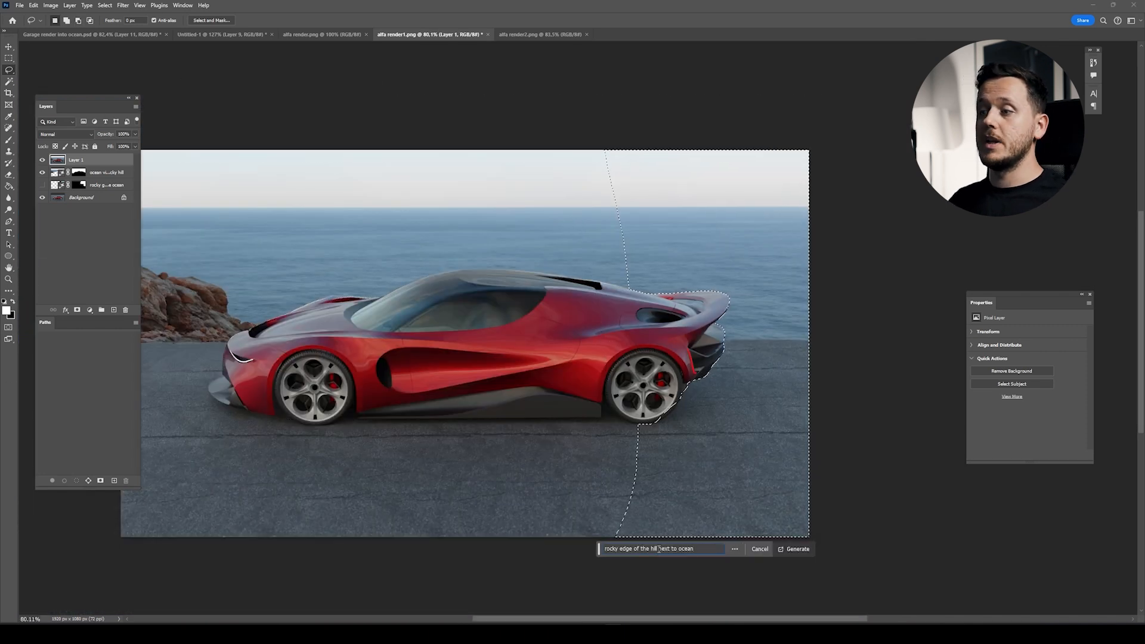
pyautogui.click(793, 549)
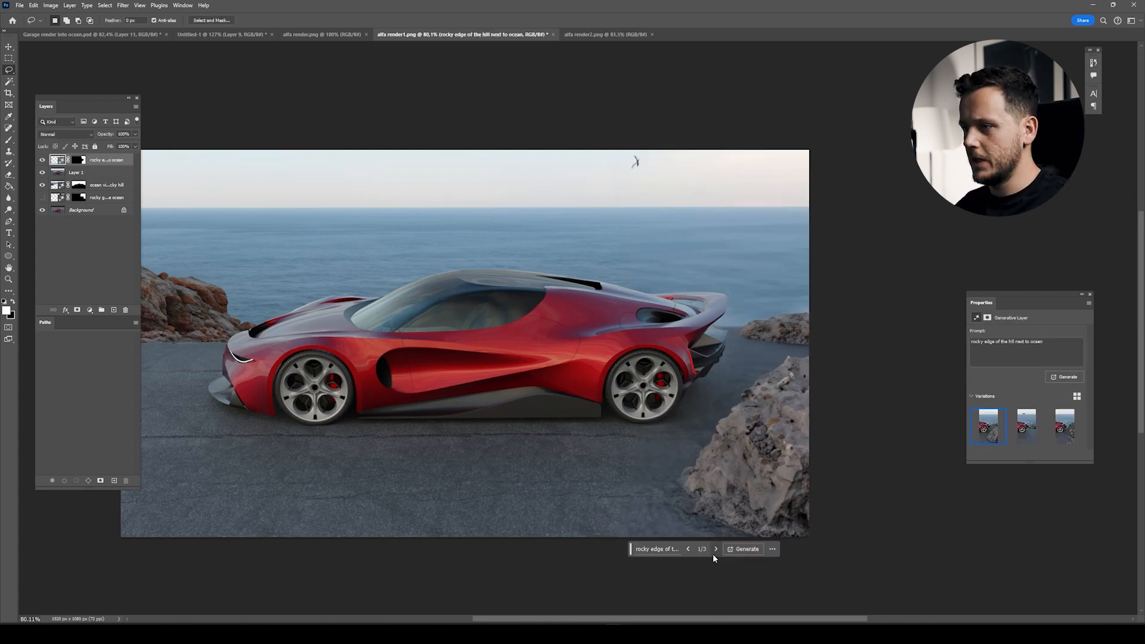
pyautogui.click(716, 548)
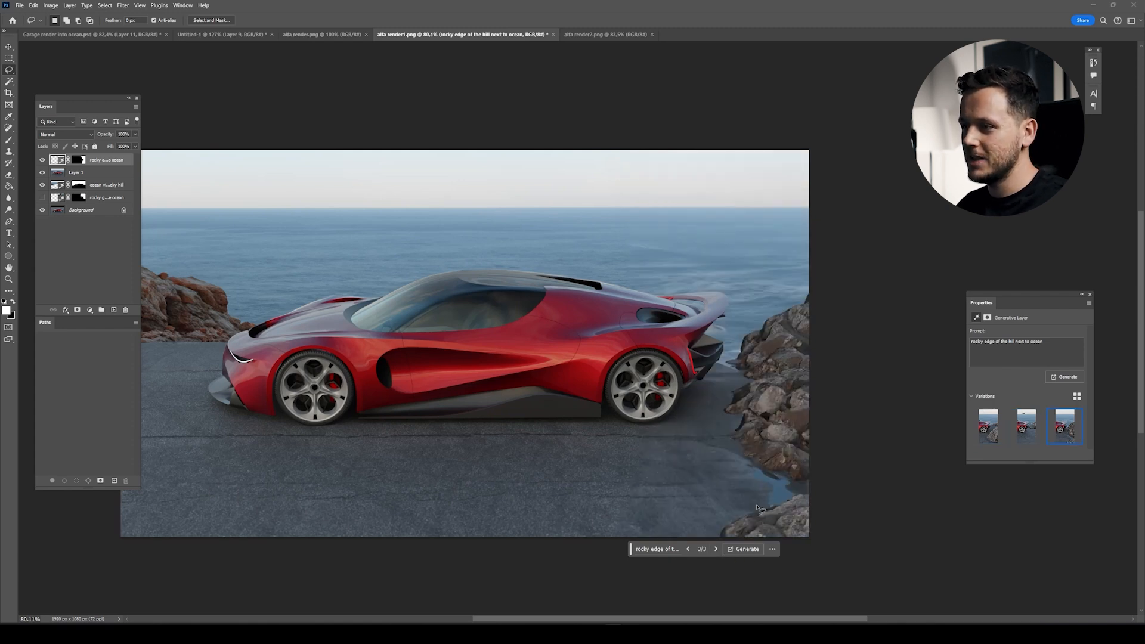
pyautogui.click(744, 549)
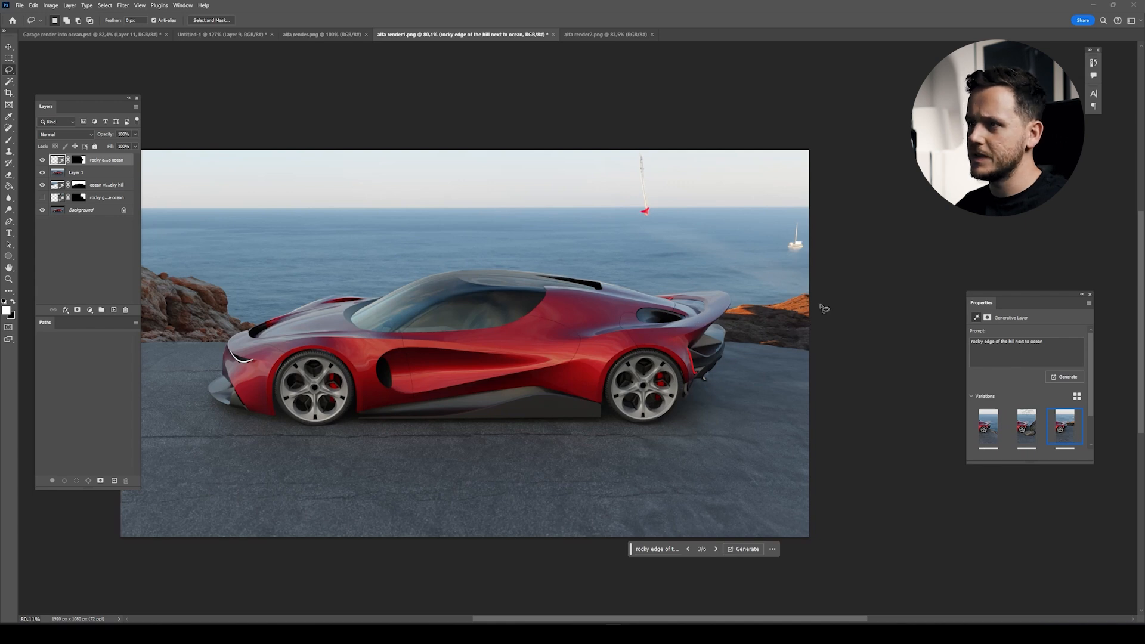
pyautogui.moveTo(777, 363)
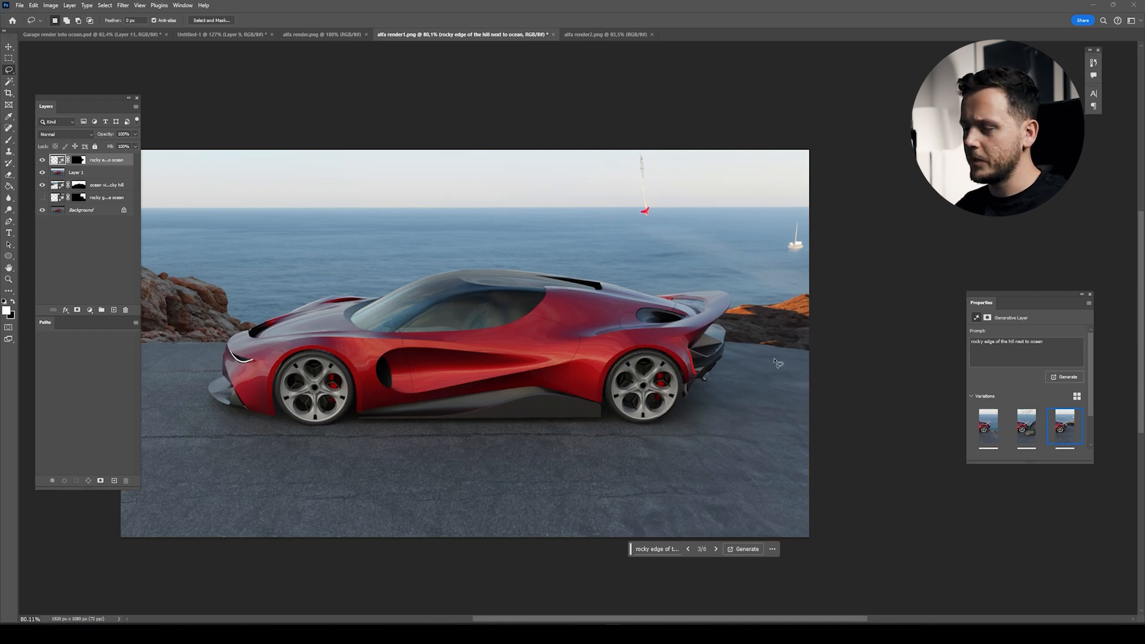
pyautogui.moveTo(676, 218)
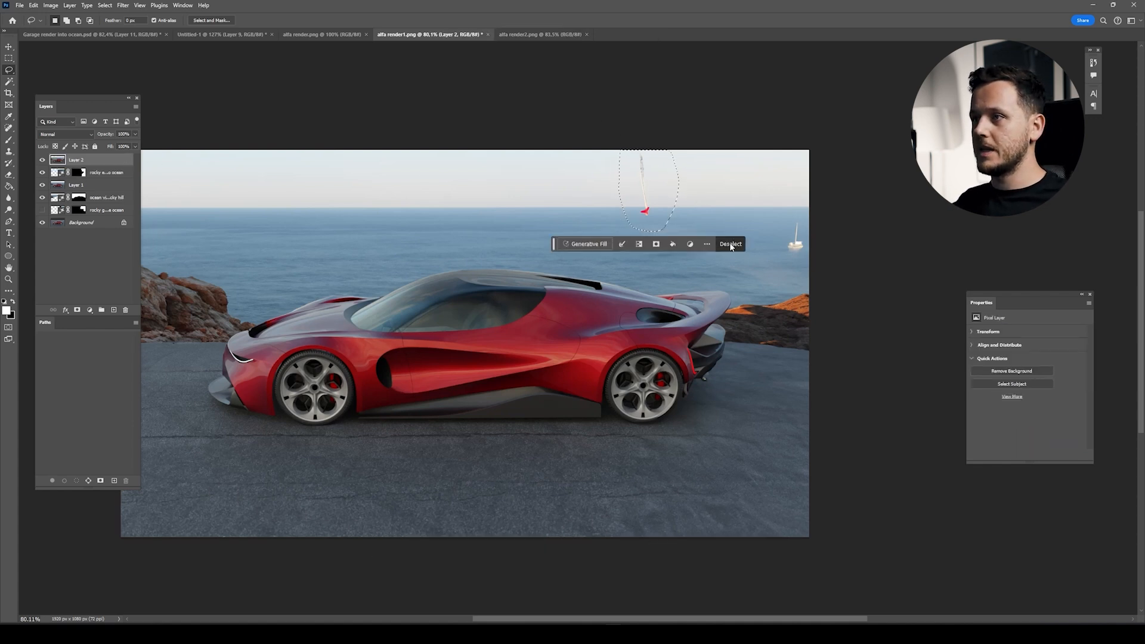
# Step: Run a prompt-free Generative Fill on the sky selection to erase the red object
pyautogui.click(588, 244)
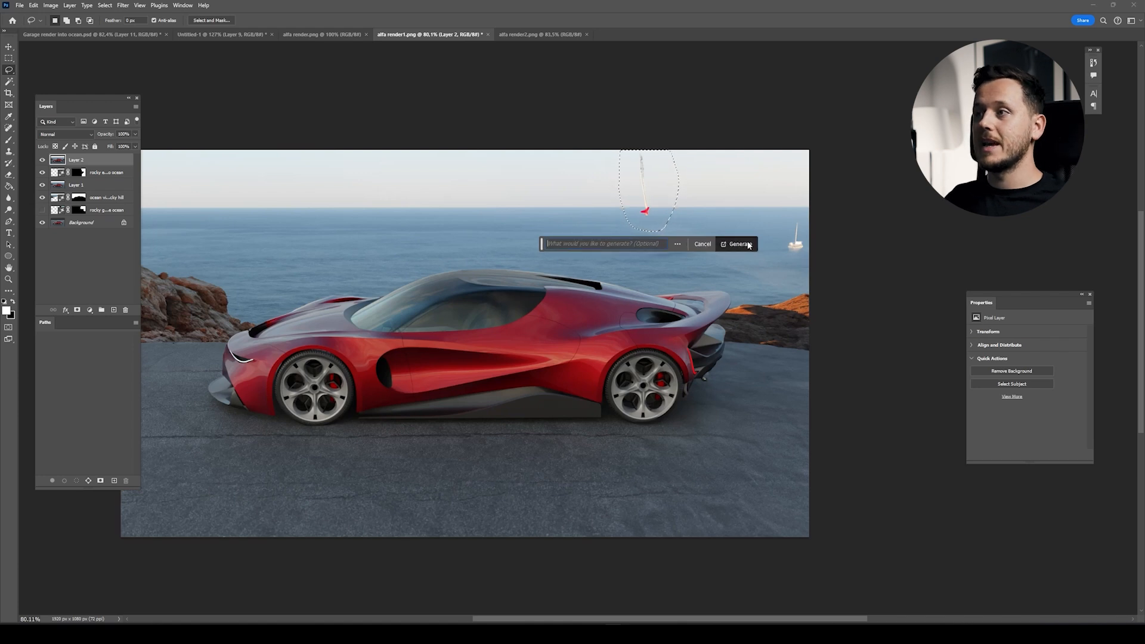
pyautogui.click(738, 244)
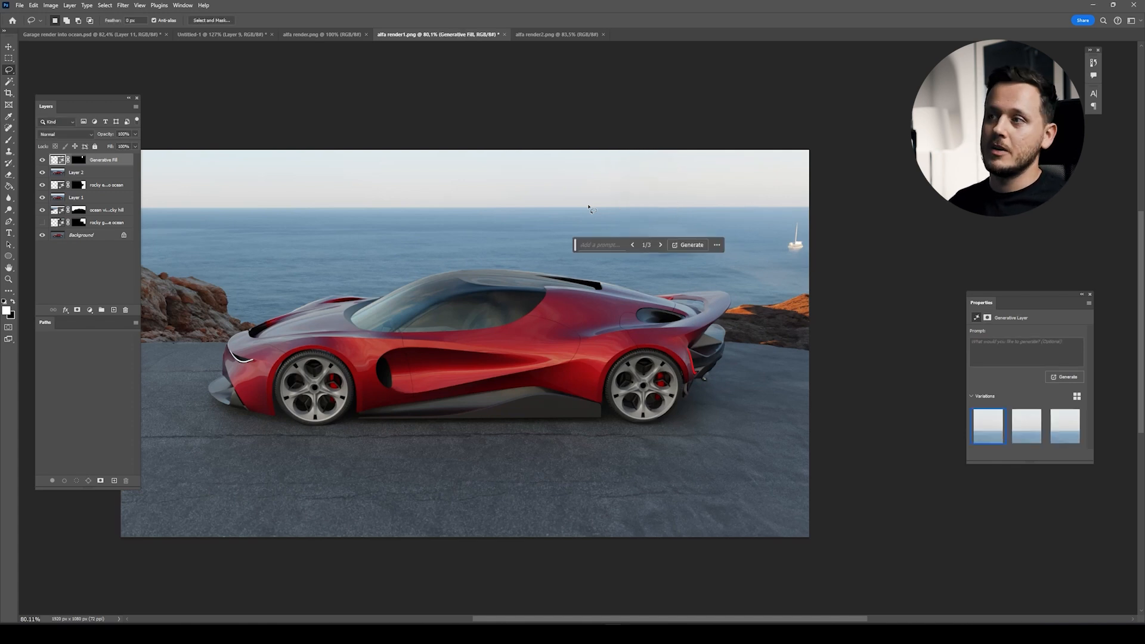
pyautogui.moveTo(672, 363)
pyautogui.write('rocky ground')
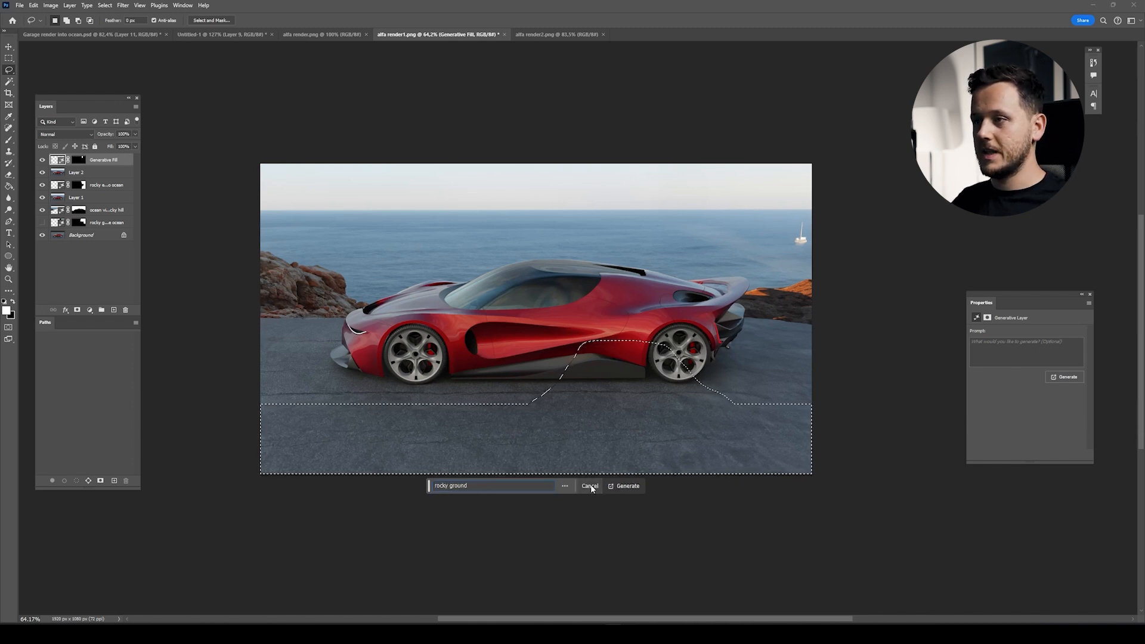
# Step: Fill the bottom strip with 'rocky ground', preview variations, and generate more
pyautogui.click(589, 485)
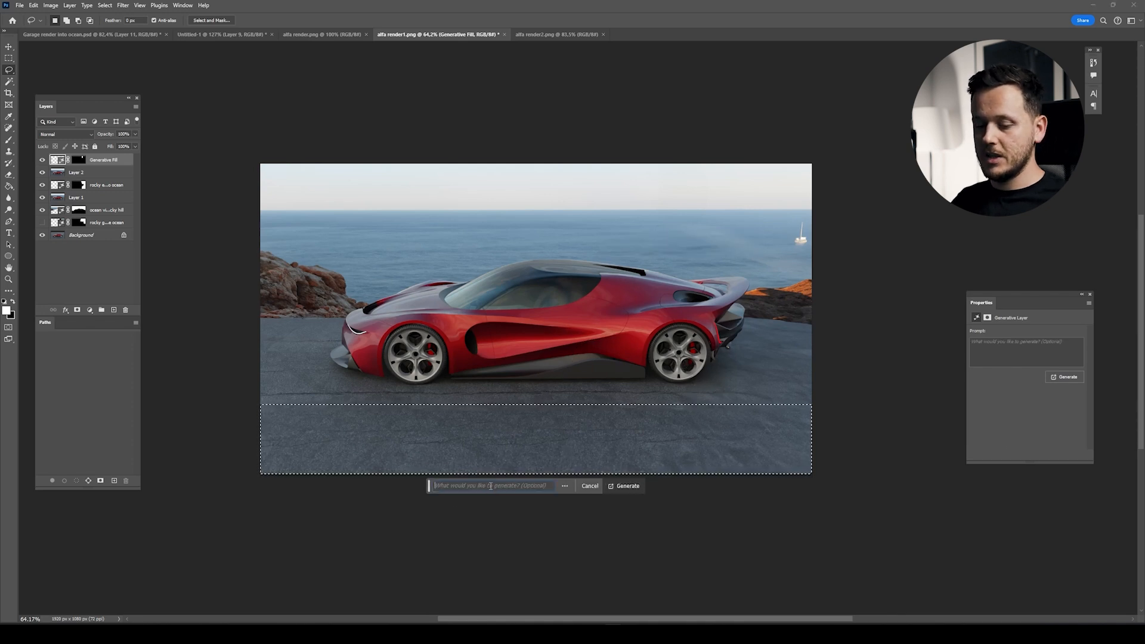
pyautogui.write('rocky gro')
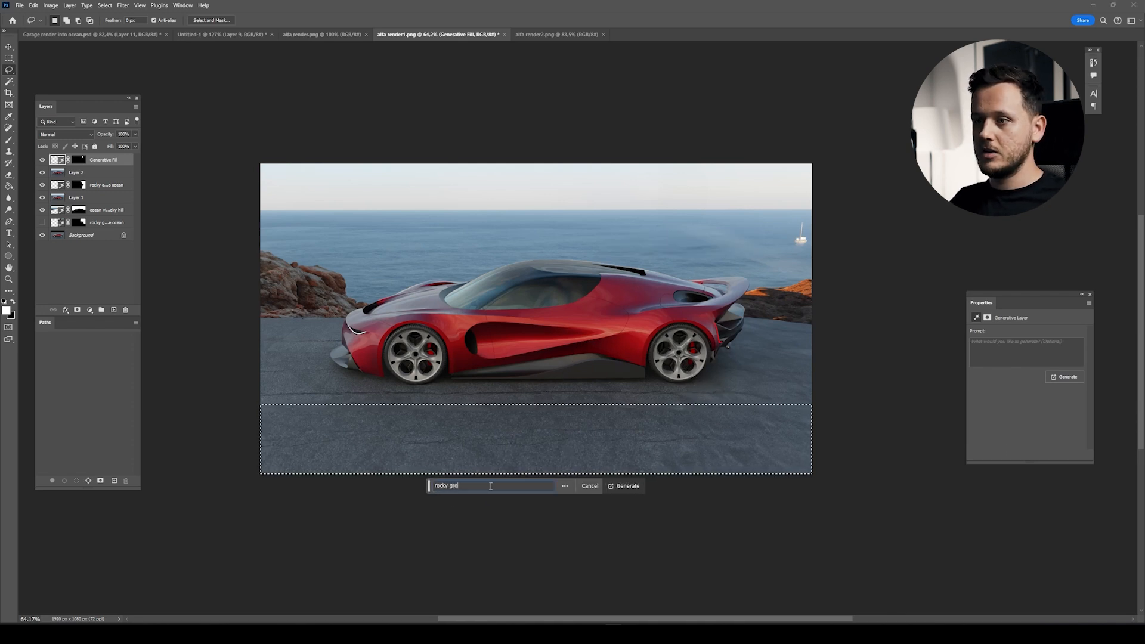
pyautogui.click(627, 486)
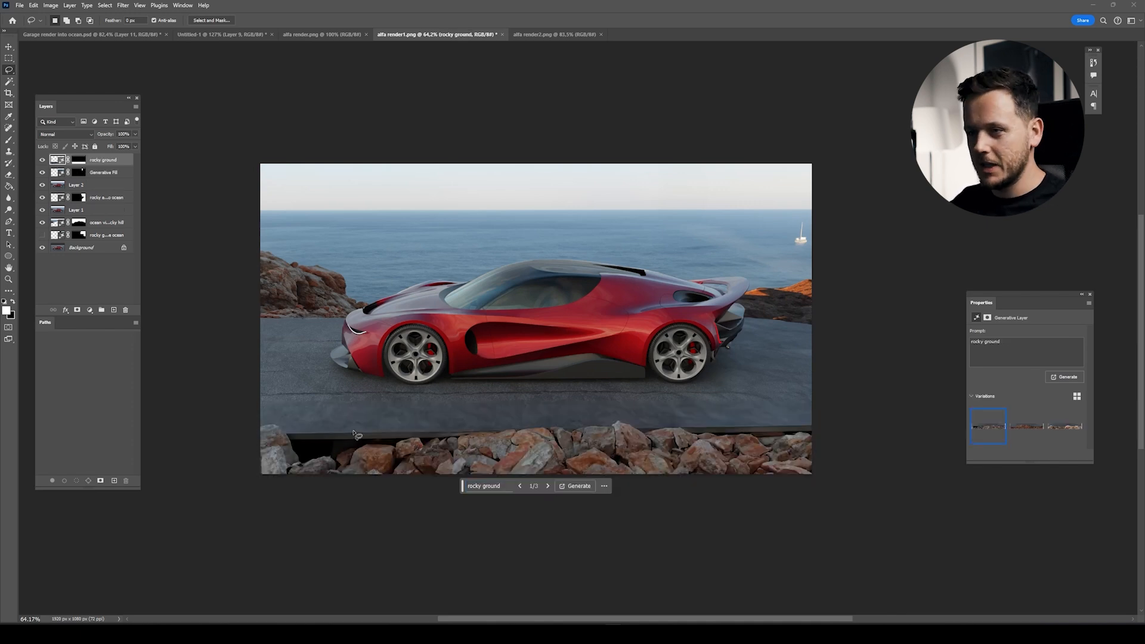
pyautogui.moveTo(394, 430)
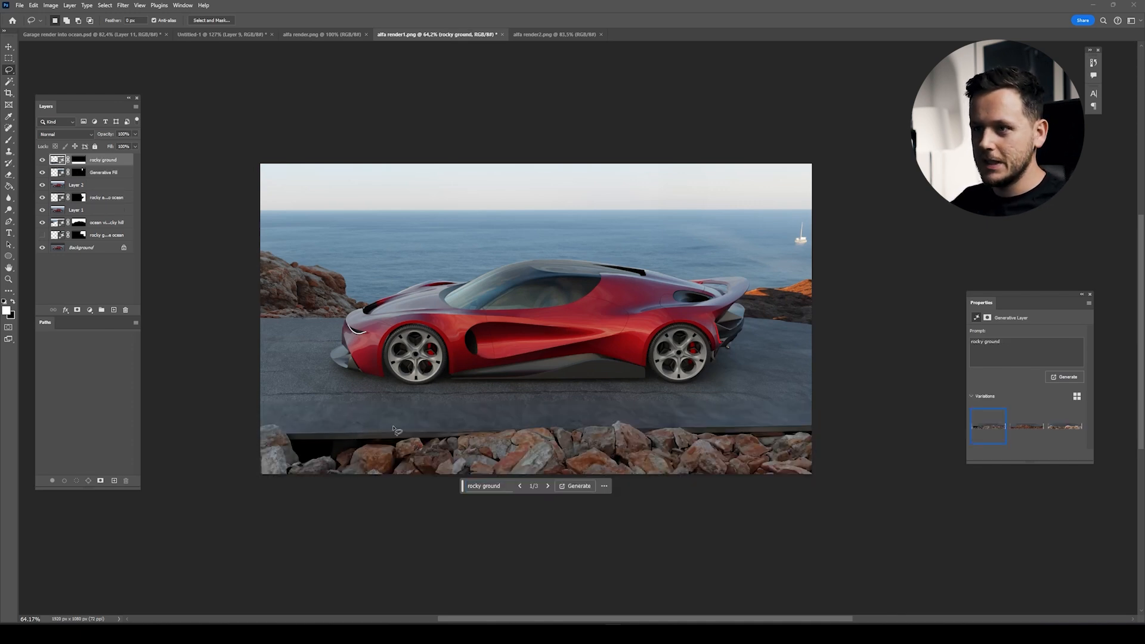
pyautogui.click(548, 485)
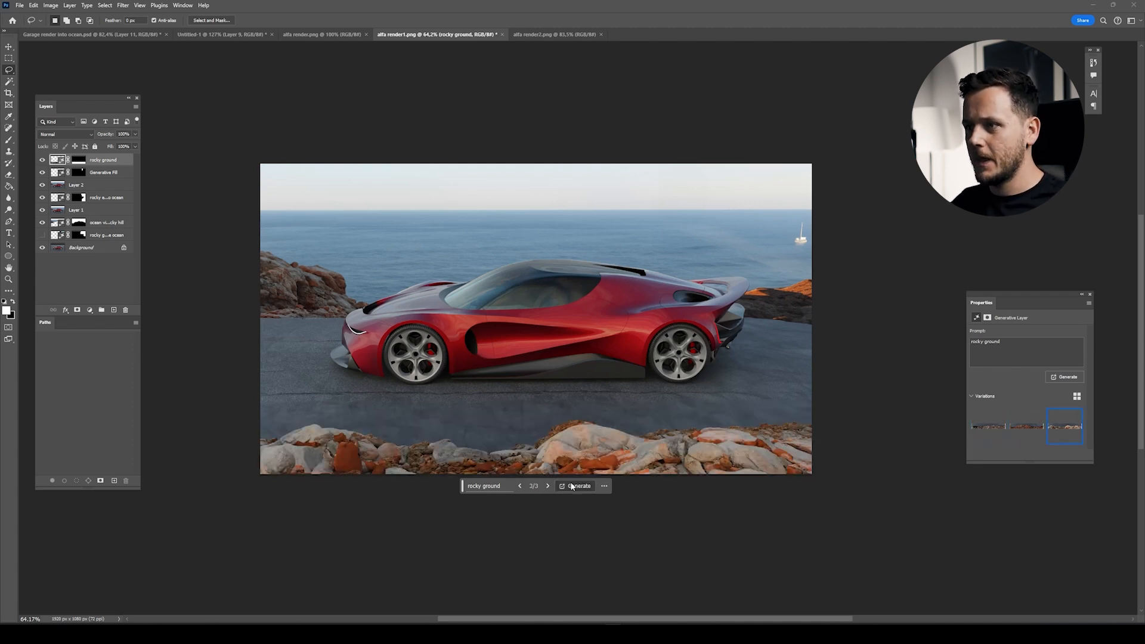
pyautogui.click(579, 486)
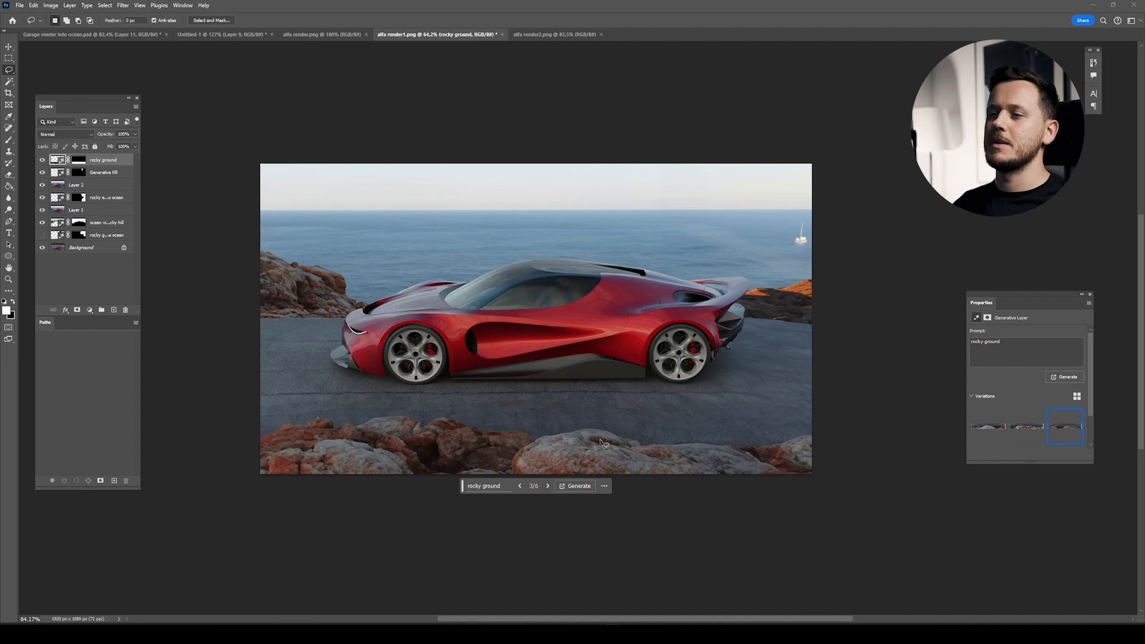
pyautogui.moveTo(706, 353)
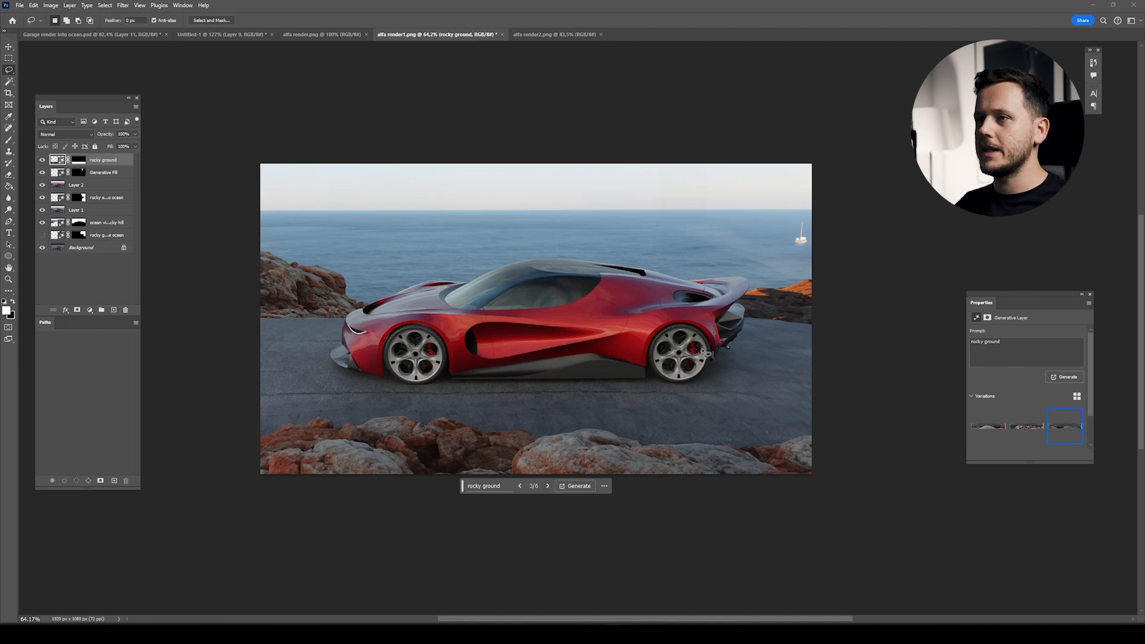
pyautogui.moveTo(777, 238)
pyautogui.write('a small island in the oce')
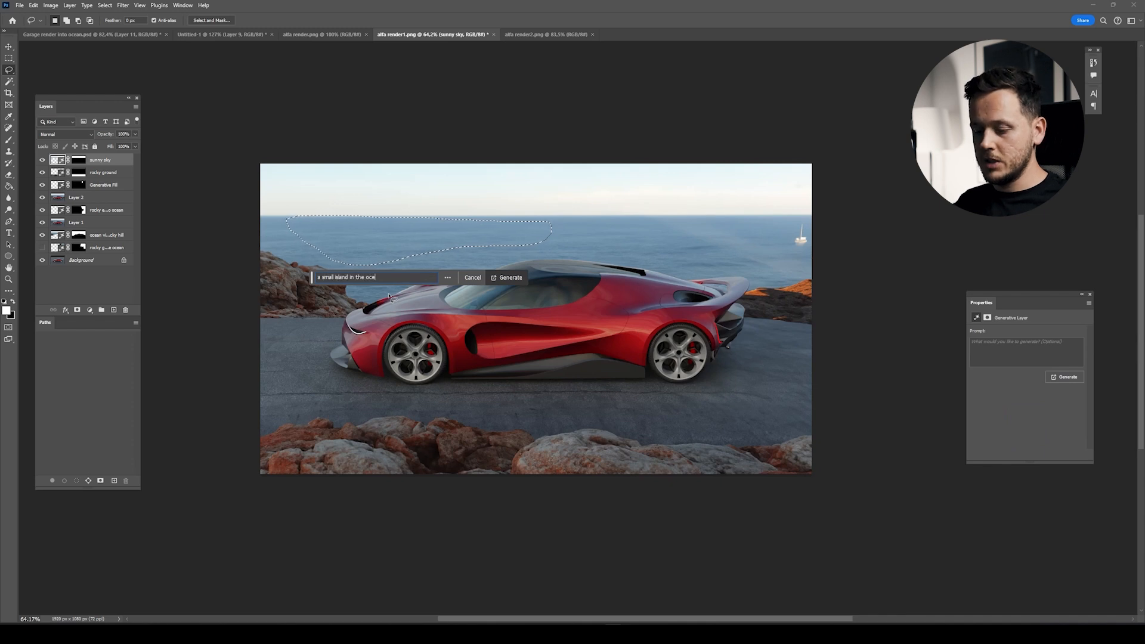
# Step: Generate 'a small island in the ocean' and cycle to the fourth of six variations
pyautogui.click(509, 277)
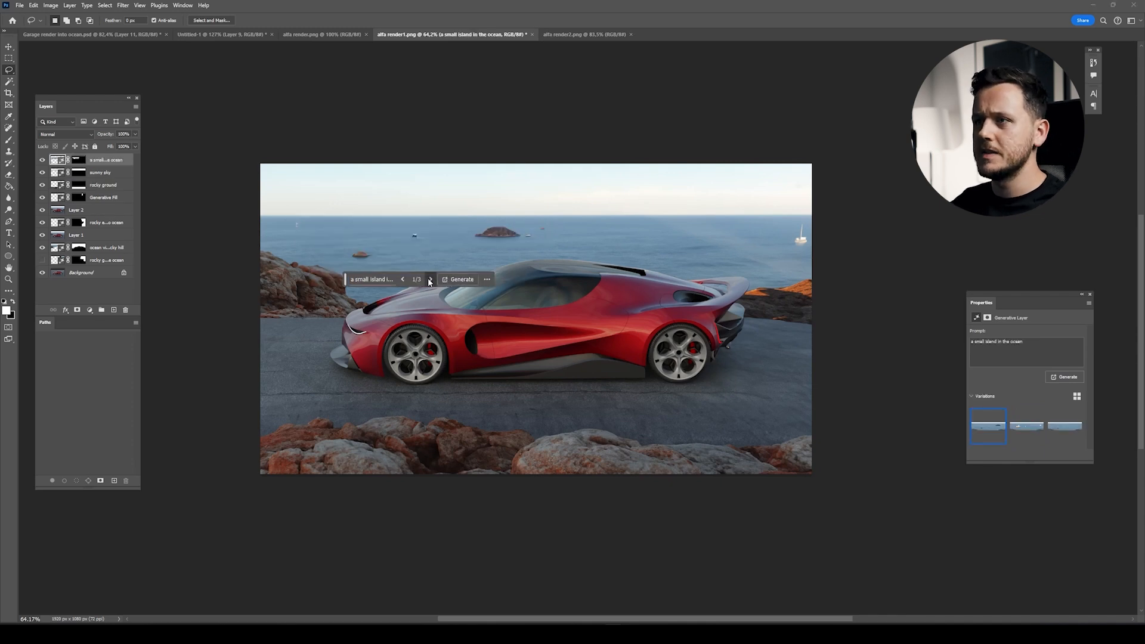
pyautogui.click(429, 279)
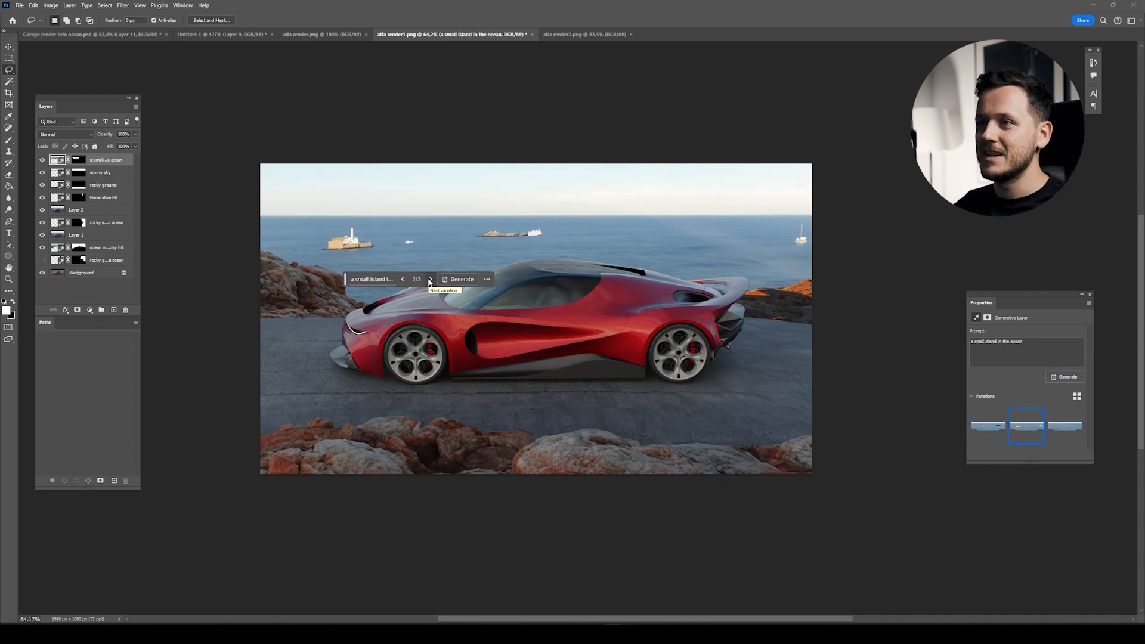
pyautogui.click(403, 279)
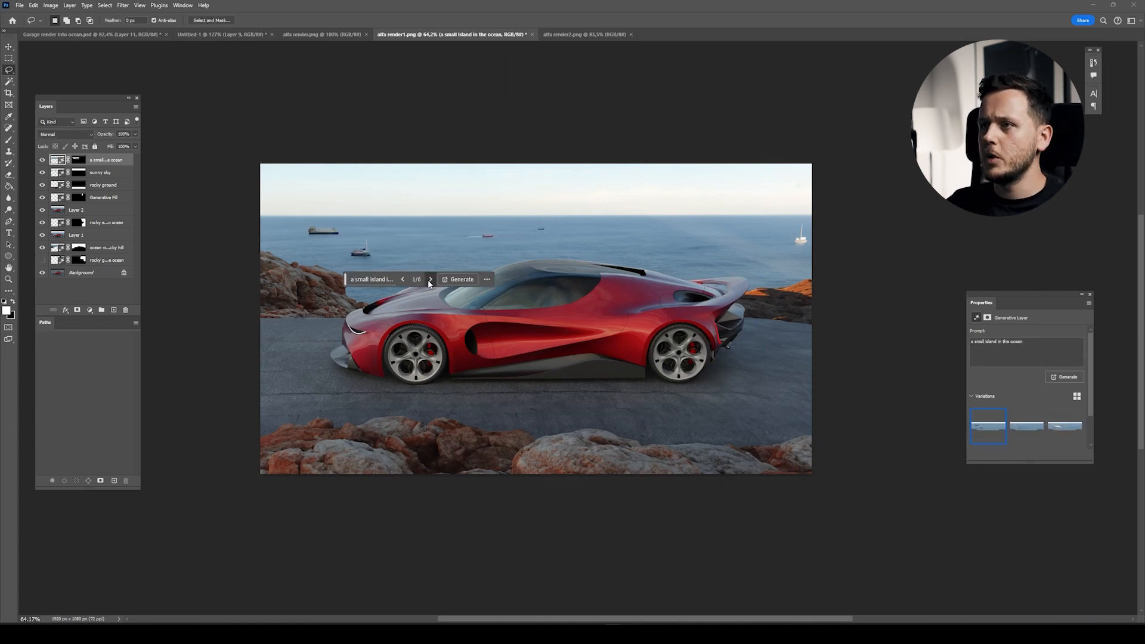
pyautogui.click(430, 279)
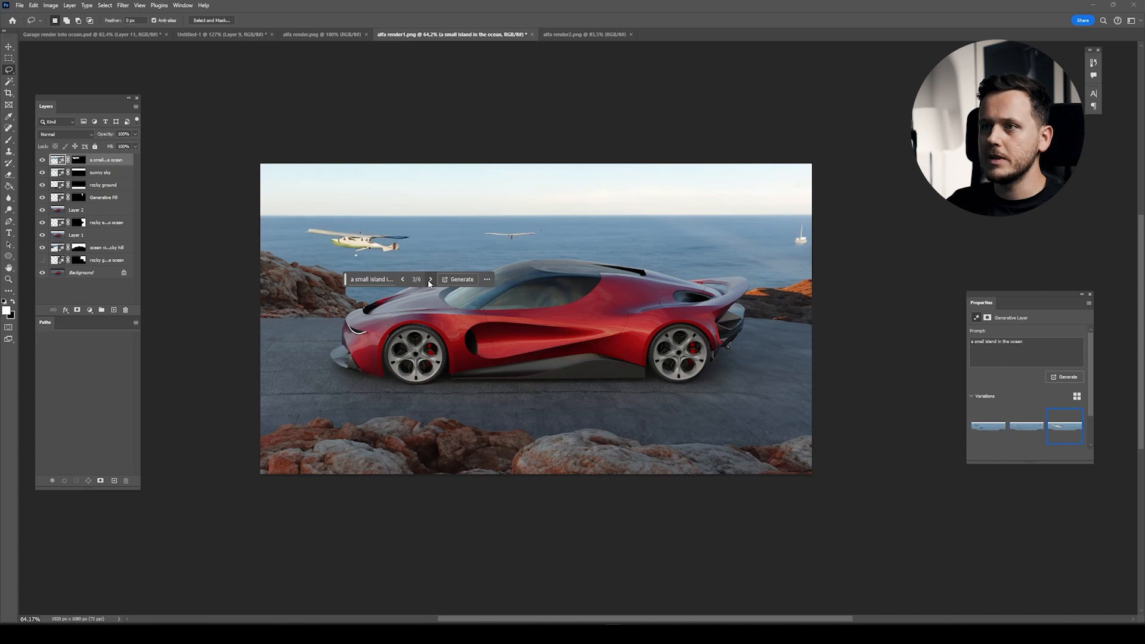
pyautogui.click(430, 279)
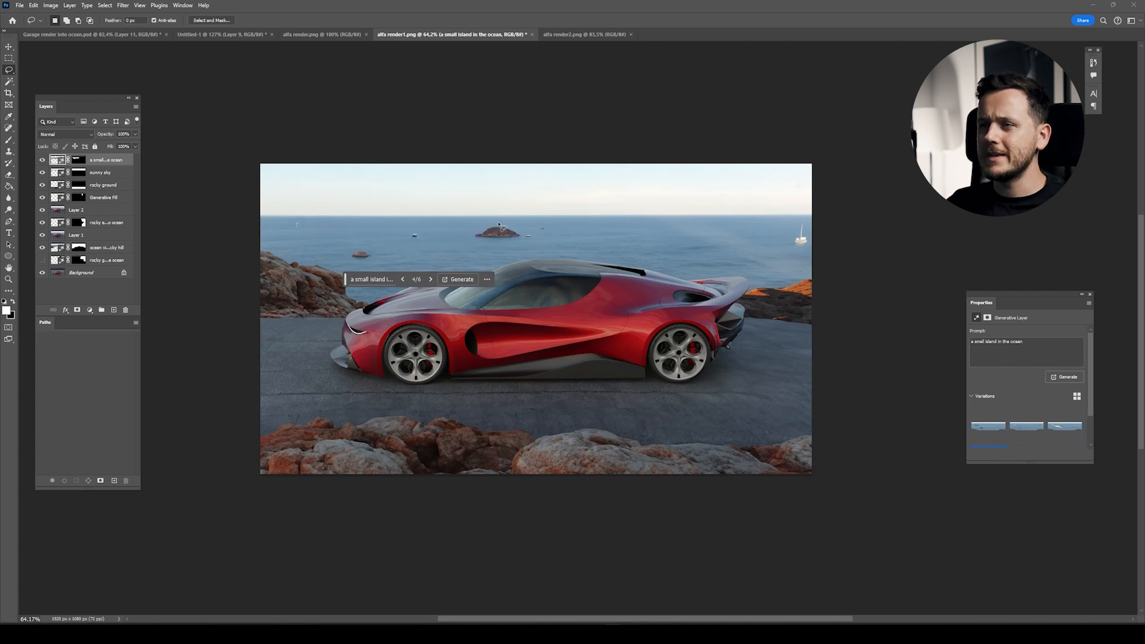
pyautogui.moveTo(803, 371)
pyautogui.write('wet a')
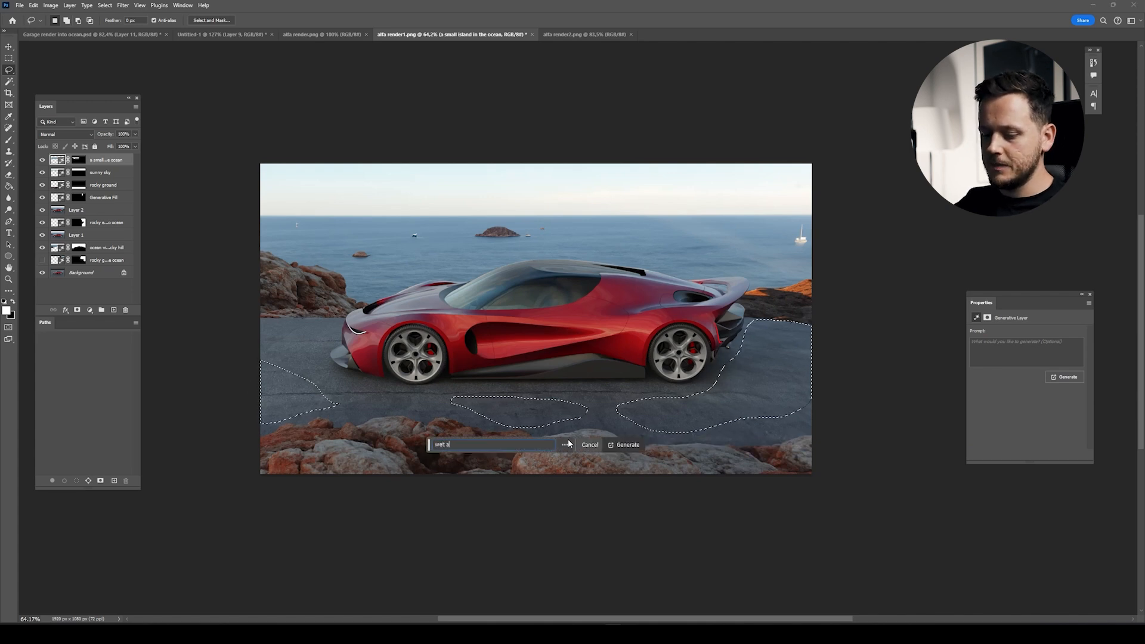
# Step: Generate 'wet asphalt' in the selected road patches, then request more variations
pyautogui.click(627, 444)
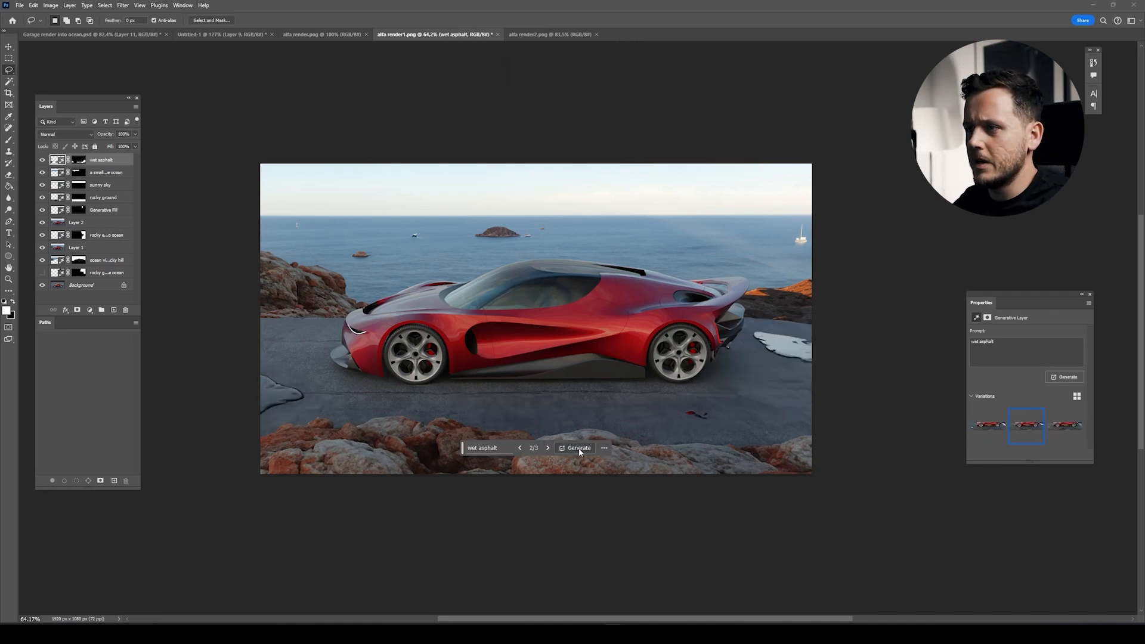
pyautogui.click(578, 448)
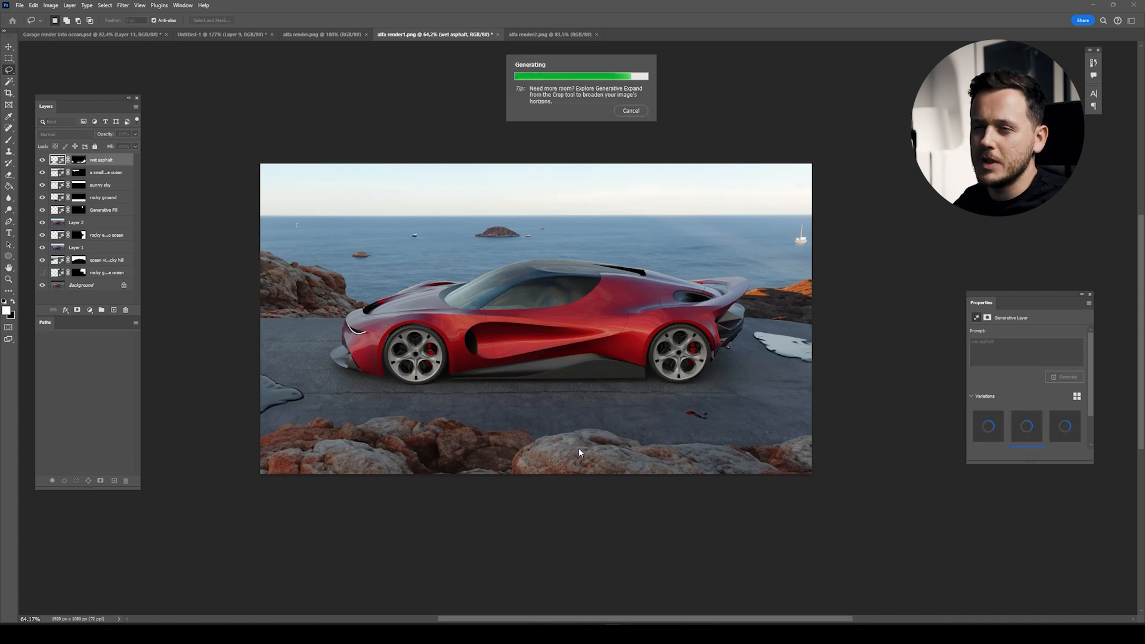
pyautogui.moveTo(274, 392)
pyautogui.write('water')
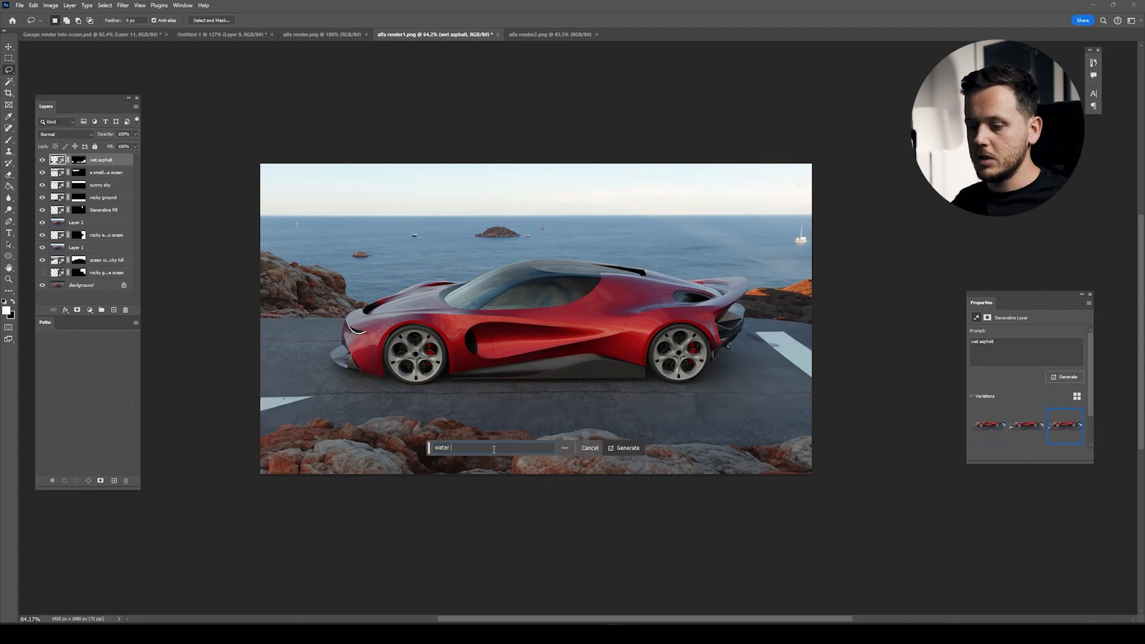
# Step: Generate 'water on the ground' puddles in the road patches and preview the variations
pyautogui.click(626, 448)
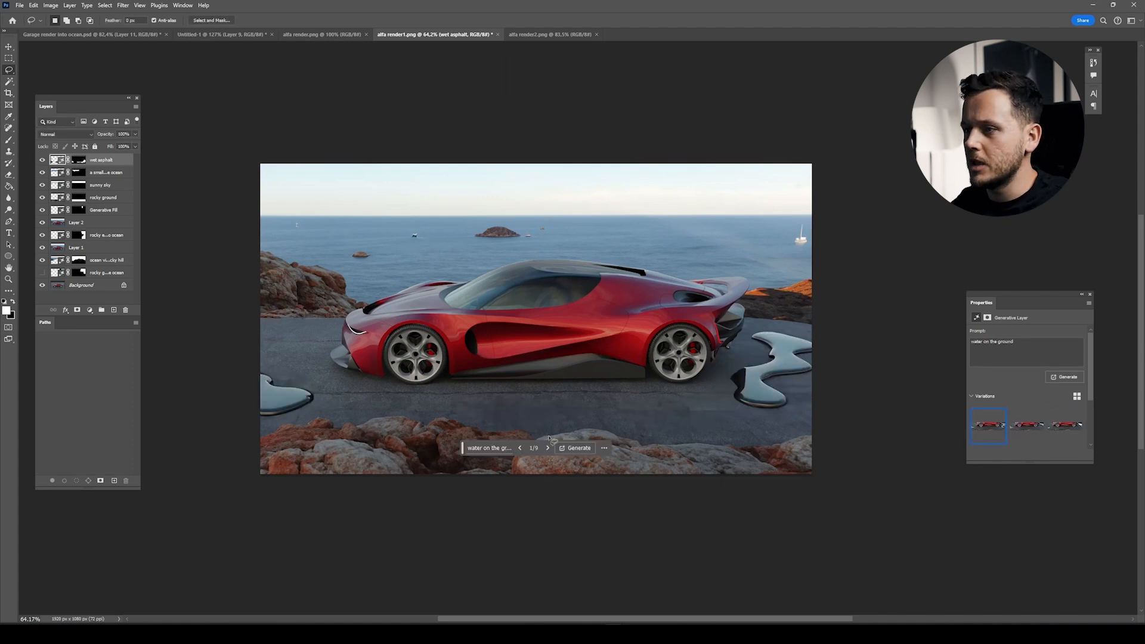
pyautogui.click(547, 448)
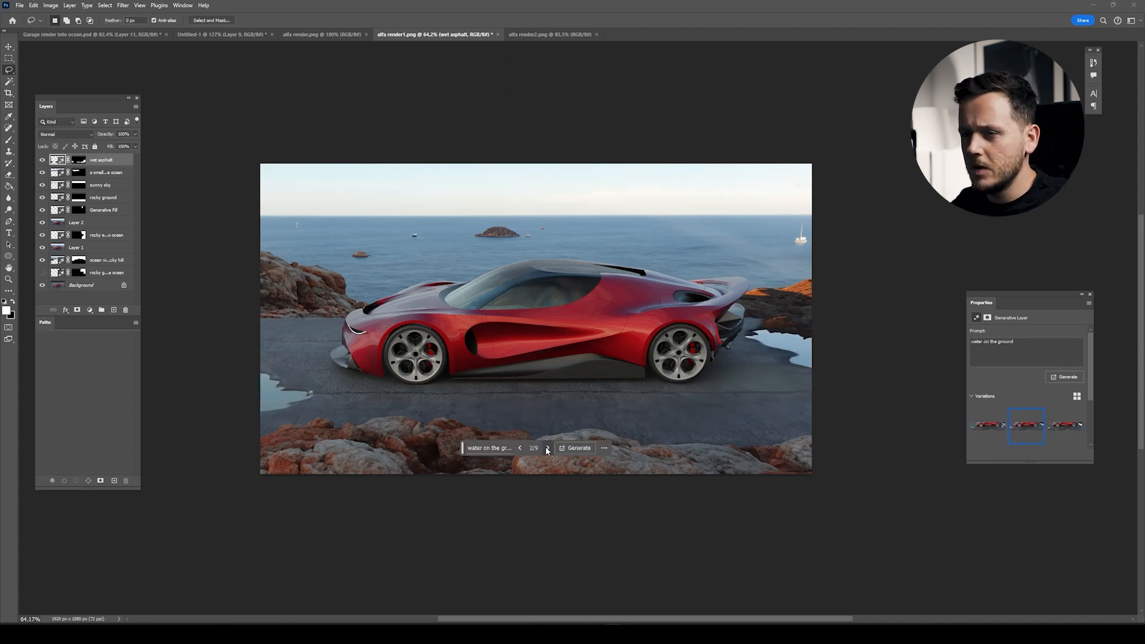
pyautogui.click(547, 448)
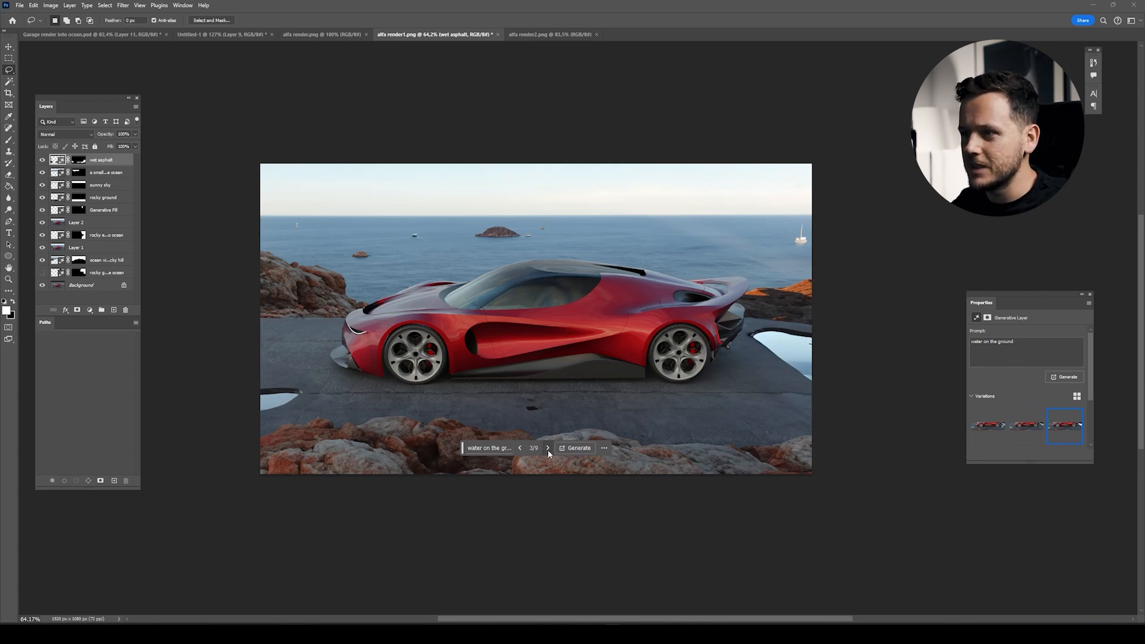
# Step: Generate more puddle variations and cycle to variation 5 of 12
pyautogui.click(577, 448)
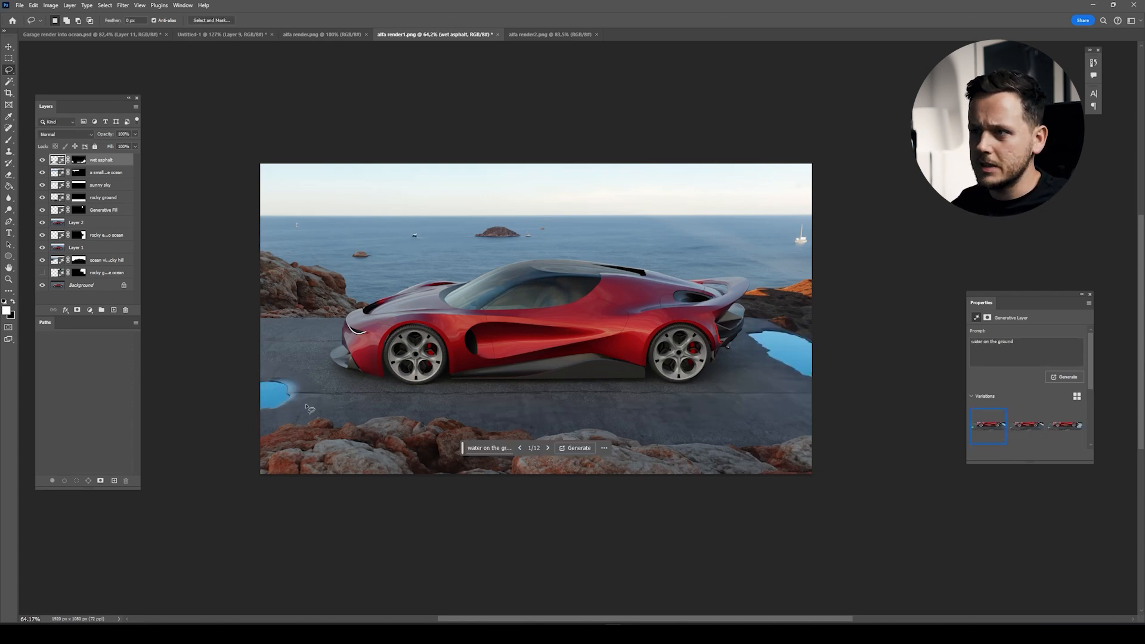
pyautogui.click(547, 448)
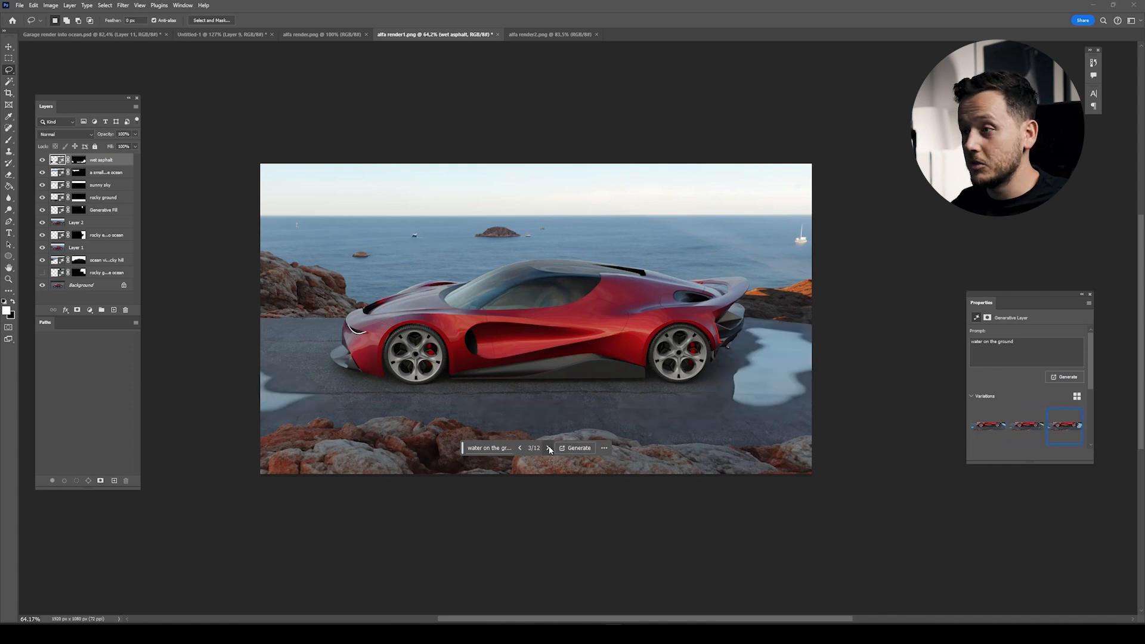
pyautogui.click(547, 448)
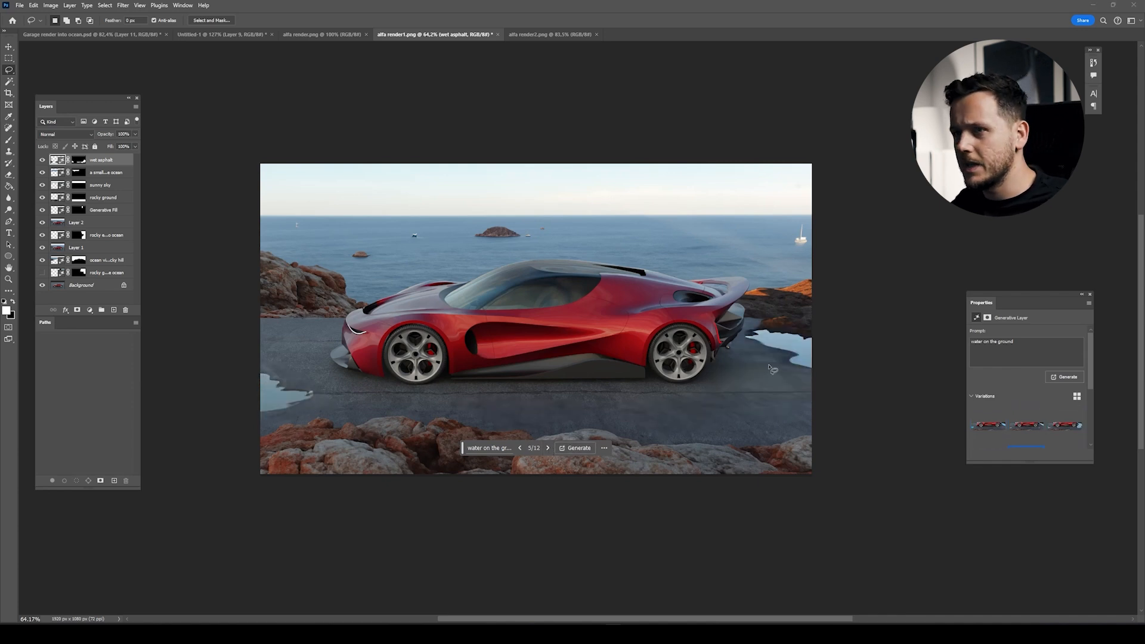
pyautogui.moveTo(701, 332)
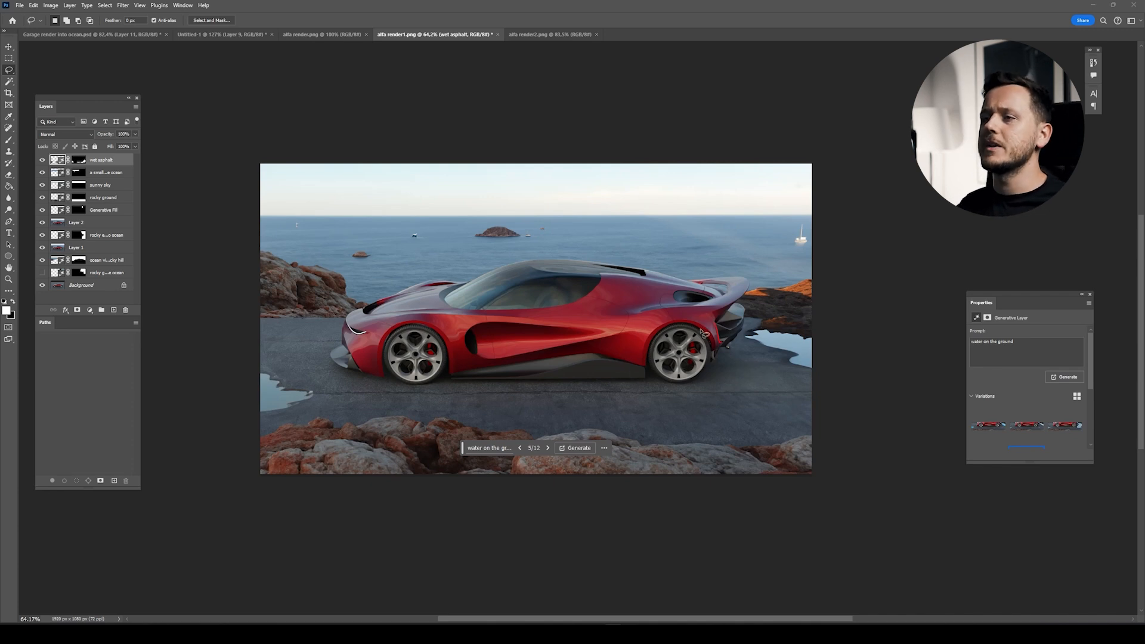
pyautogui.moveTo(390, 251)
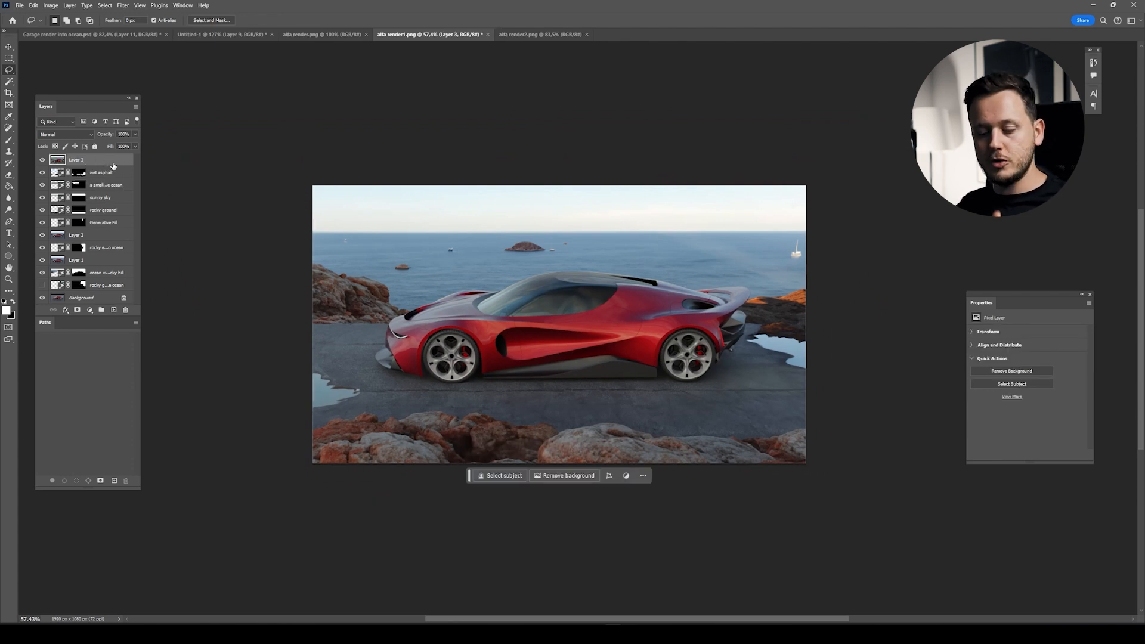
pyautogui.moveTo(99, 173)
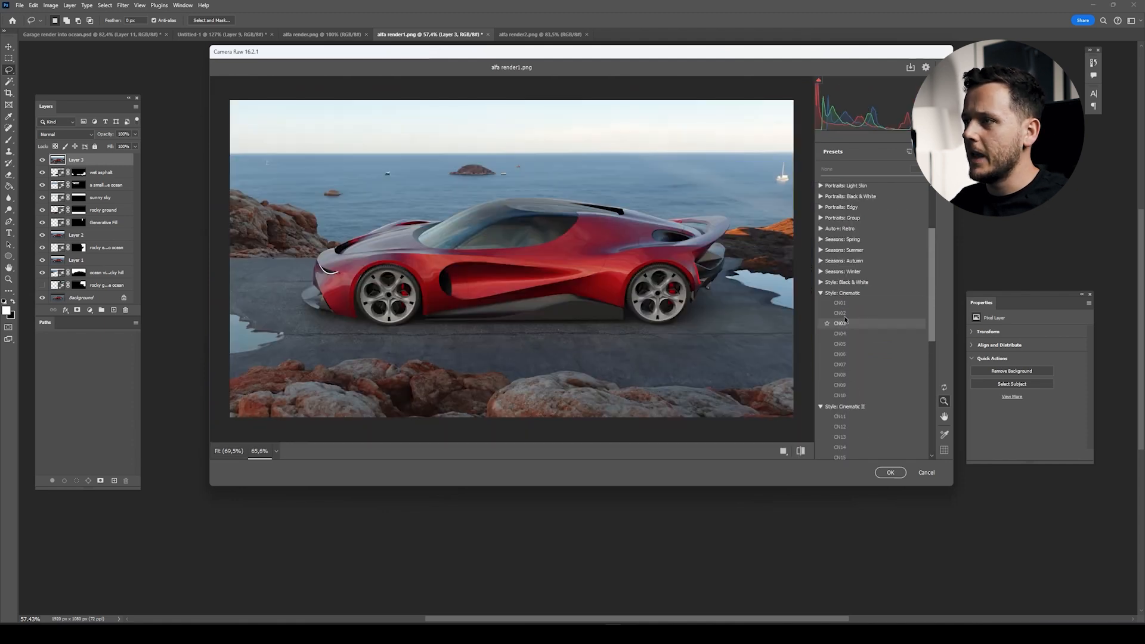
# Step: Preview Cinematic and Cinematic II presets, settling on the deep blue sea look
pyautogui.click(839, 323)
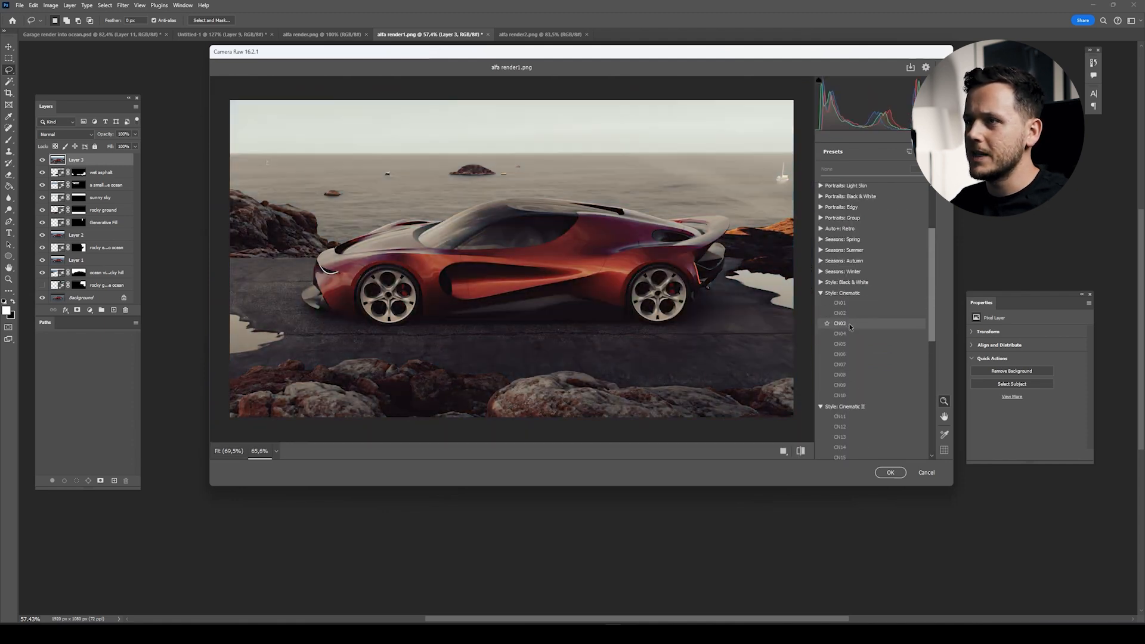
pyautogui.click(840, 343)
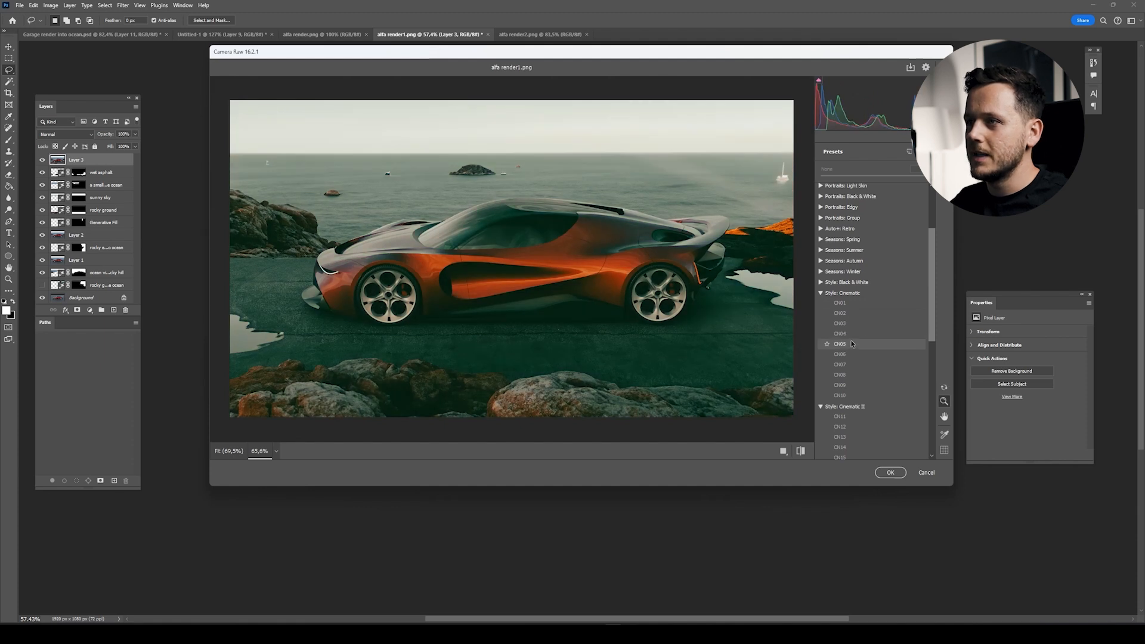
pyautogui.click(840, 364)
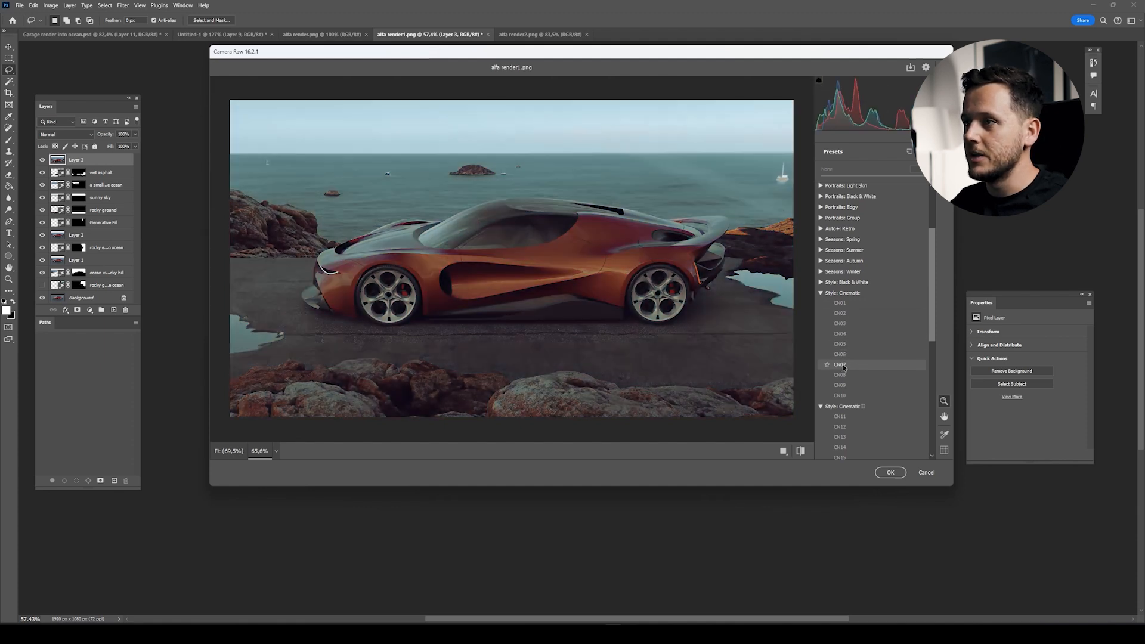
pyautogui.click(839, 426)
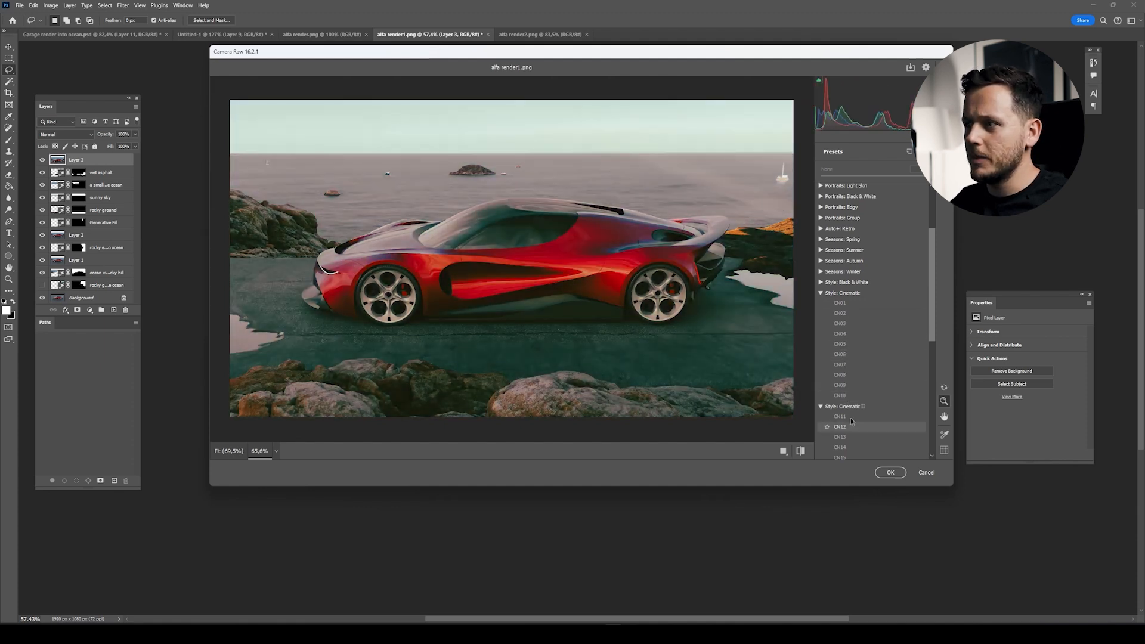
pyautogui.click(839, 416)
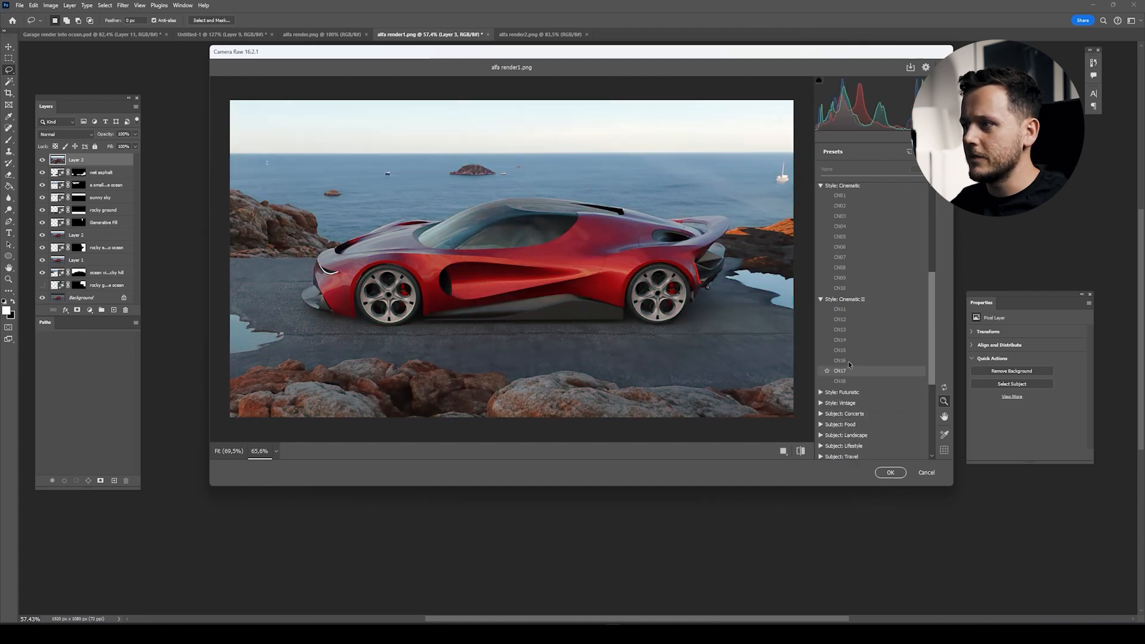
pyautogui.click(839, 309)
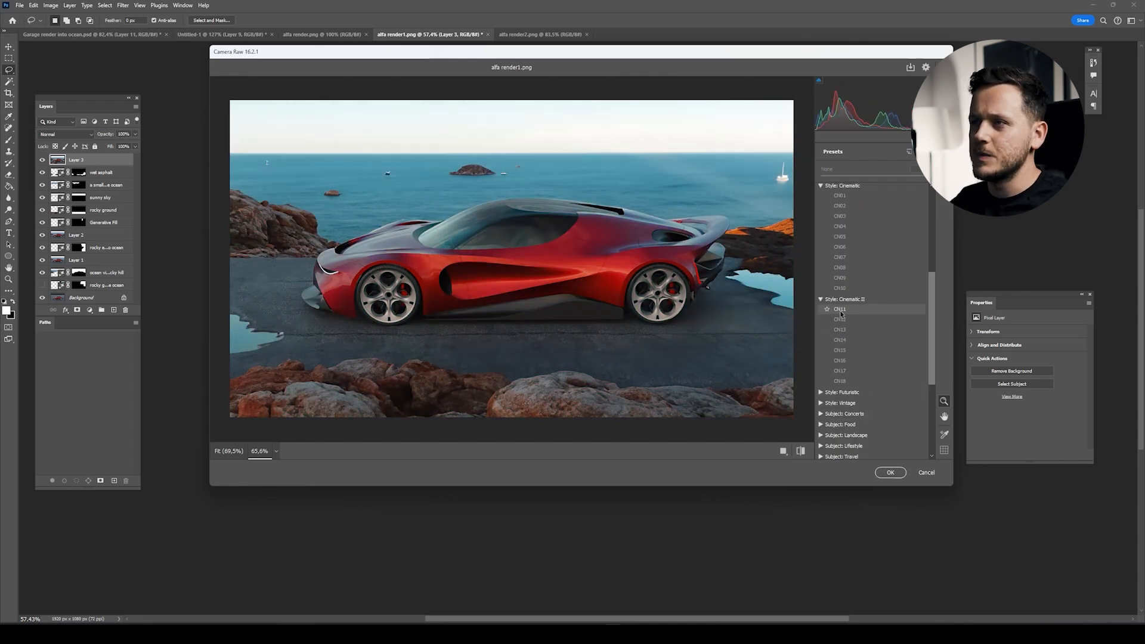
pyautogui.click(840, 309)
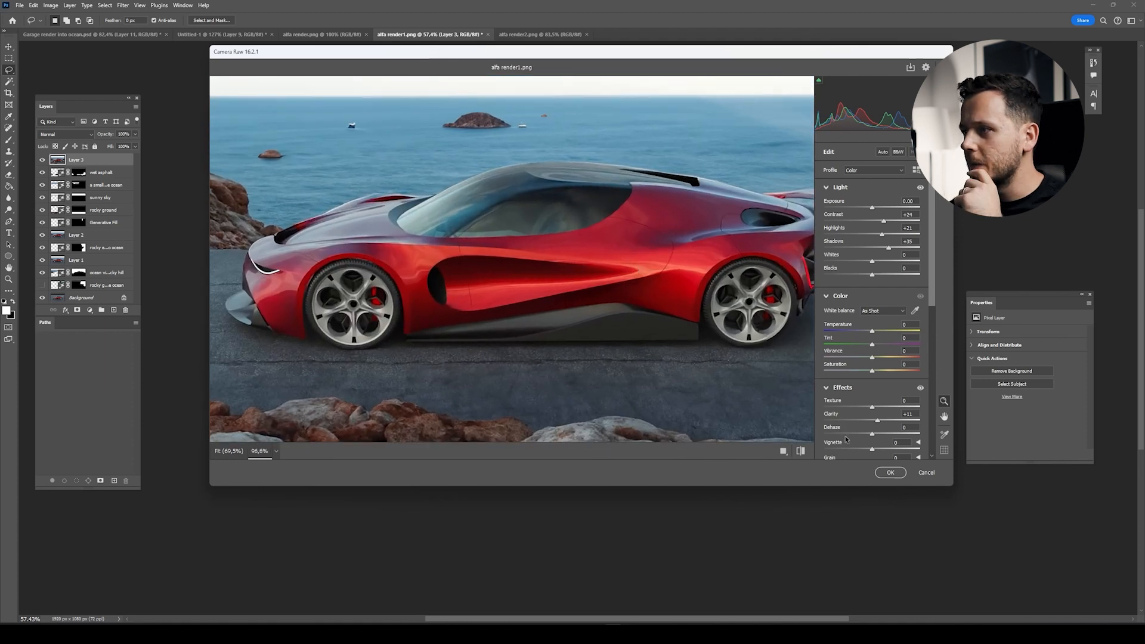
# Step: Finish the Camera Raw grade on the merged layer and apply it
pyautogui.scroll(-3)
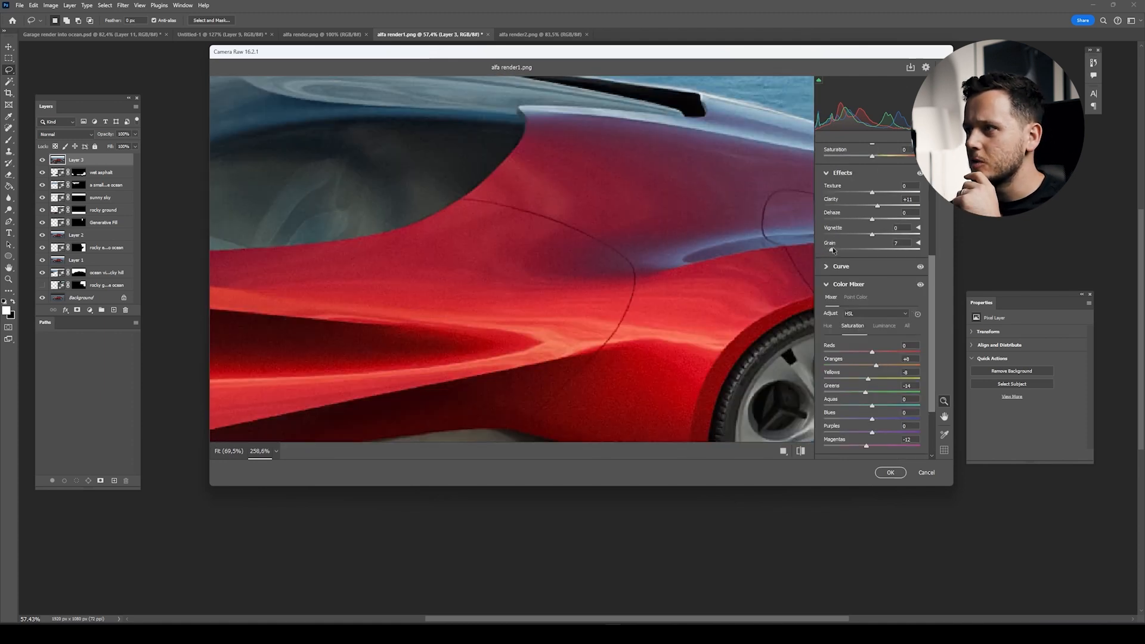
pyautogui.click(889, 472)
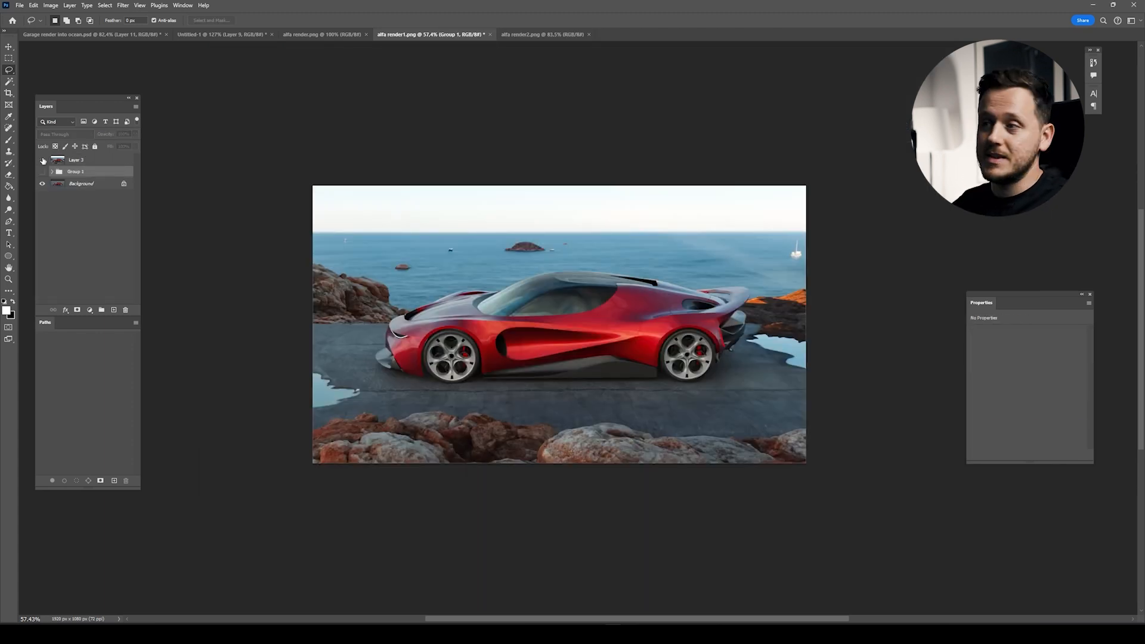
# Step: Toggle the graded top layer off and on to compare before and after
pyautogui.click(42, 160)
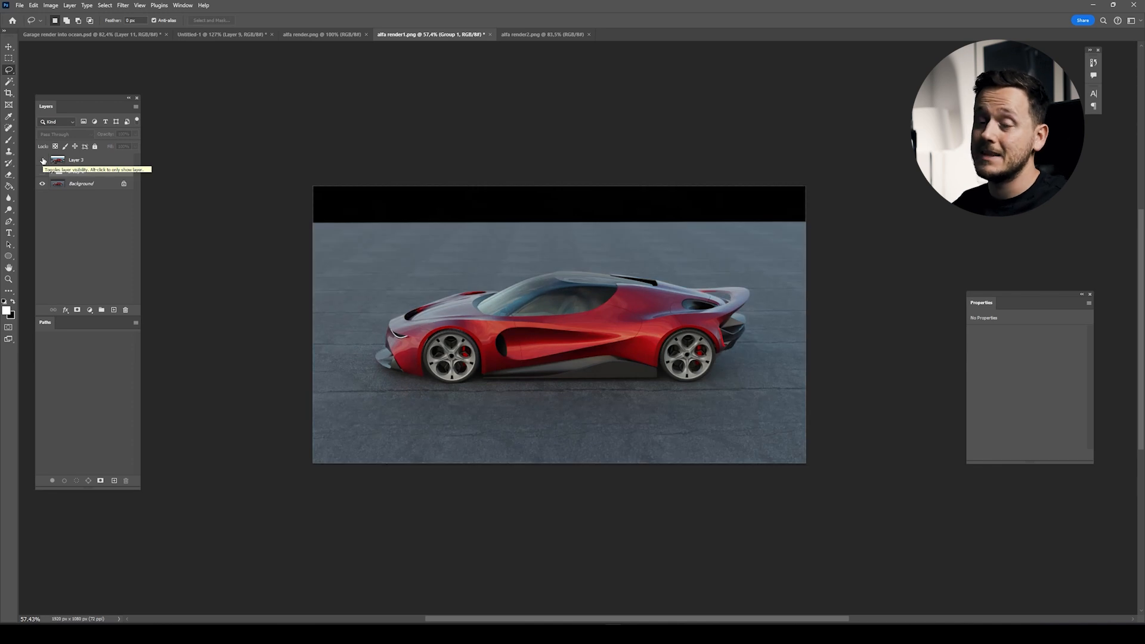
pyautogui.click(42, 159)
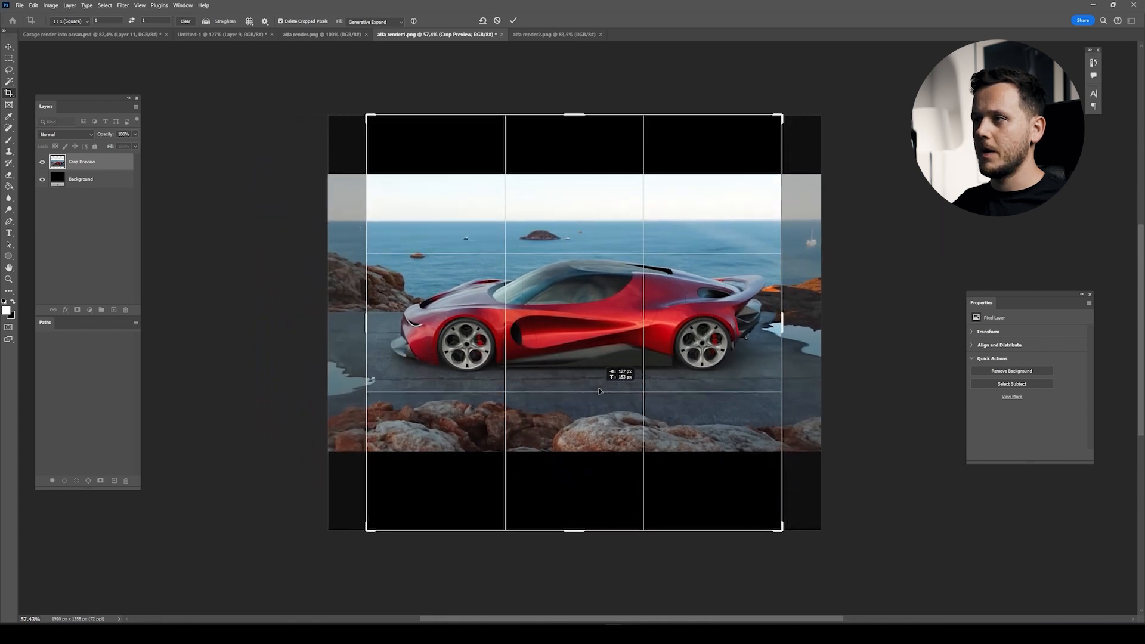
# Step: Commit the 1:1 Generative Expand crop to make the canvas square
pyautogui.click(514, 21)
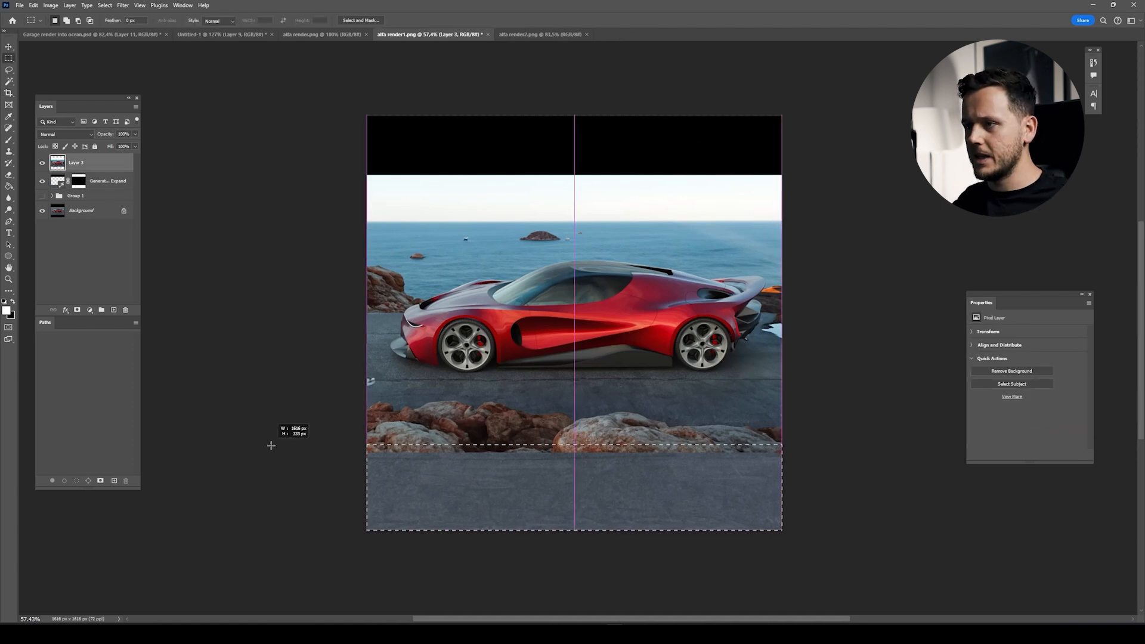
# Step: Fill the bottom strip with a generated 'rocks on the ground' layer
pyautogui.write('rock')
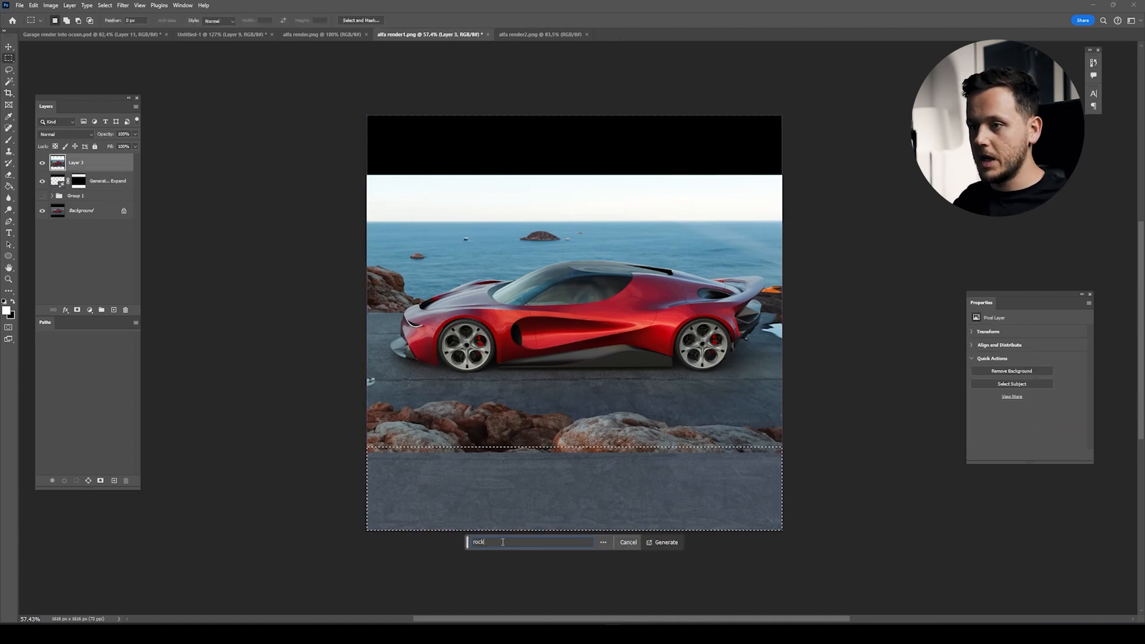
pyautogui.click(665, 542)
pyautogui.write('sky with little arround')
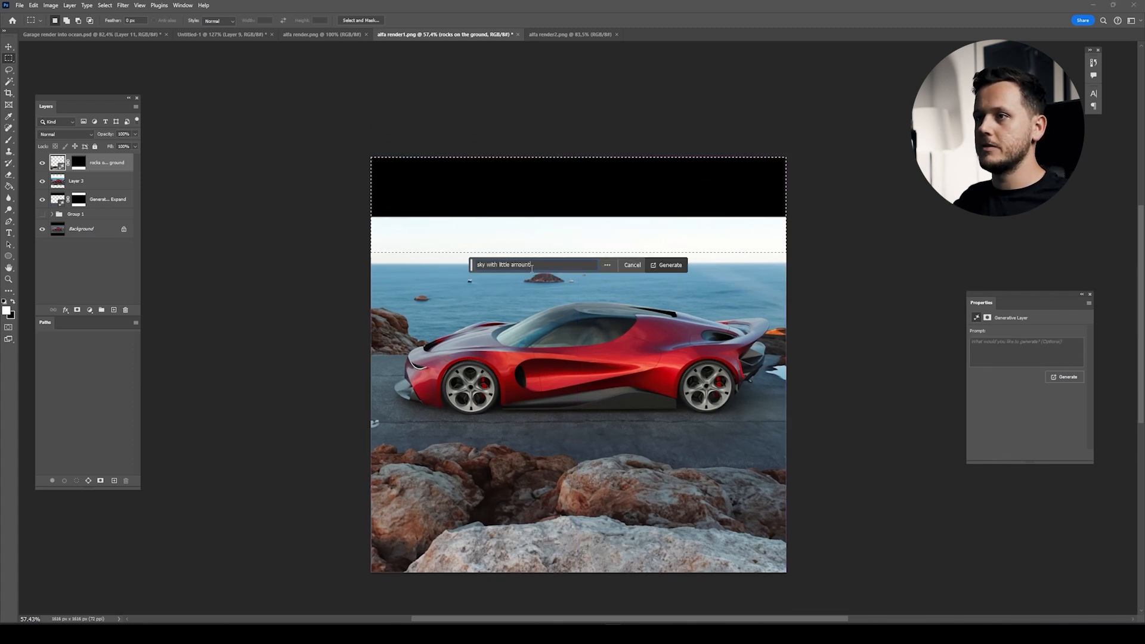
# Step: Generate a sunny sky with few clouds in the top band, then select the rocks layer
pyautogui.write('of clouds on a s')
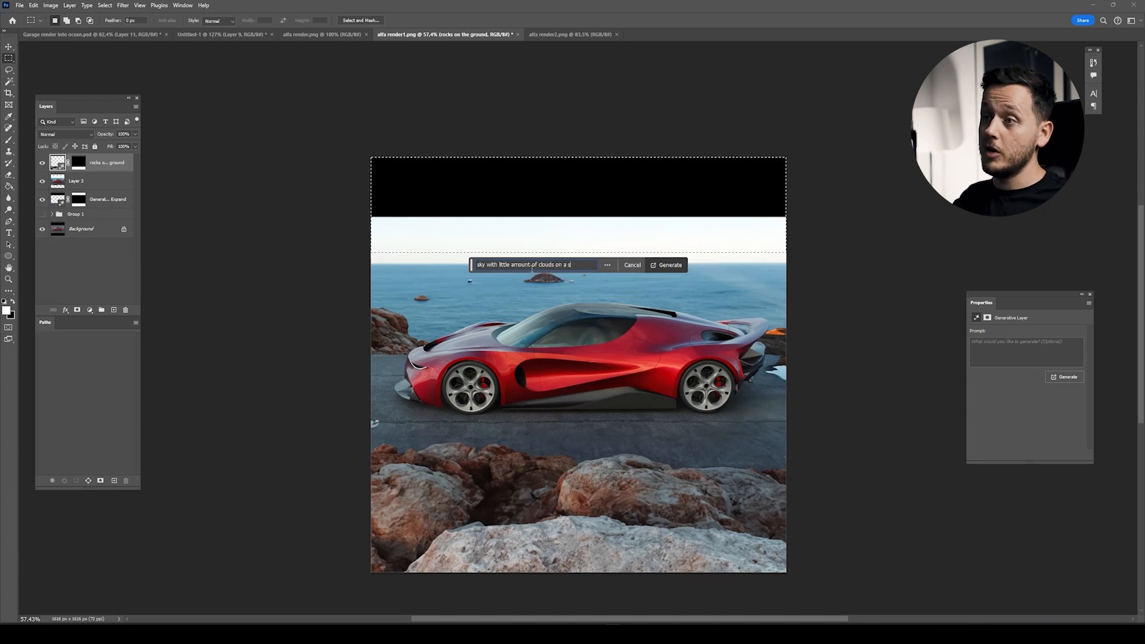
pyautogui.click(667, 264)
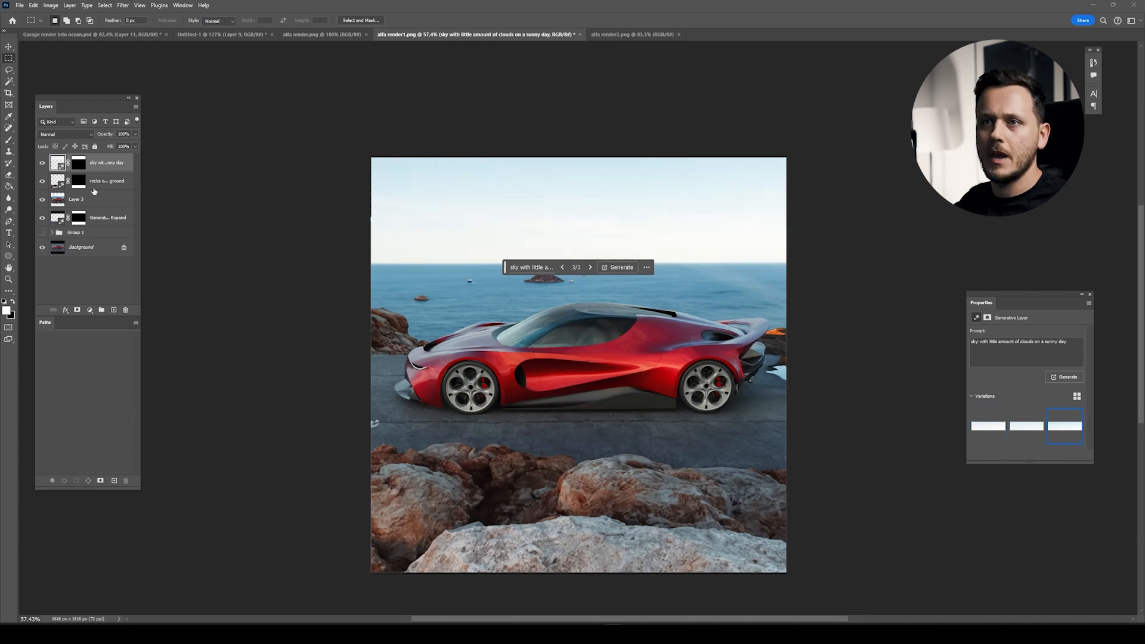
pyautogui.click(108, 180)
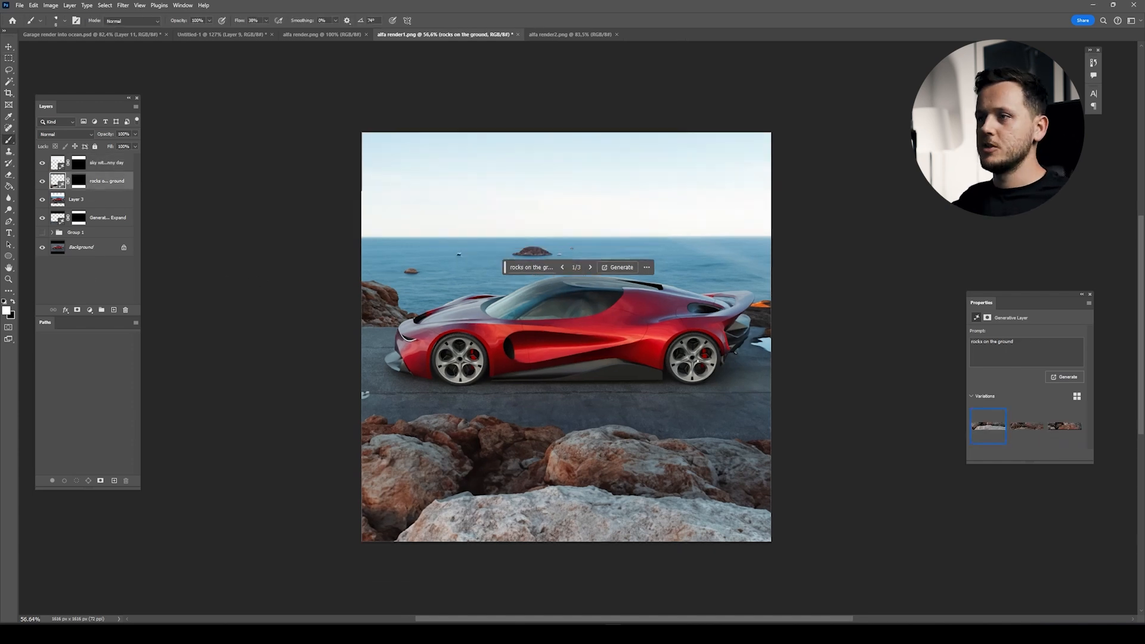